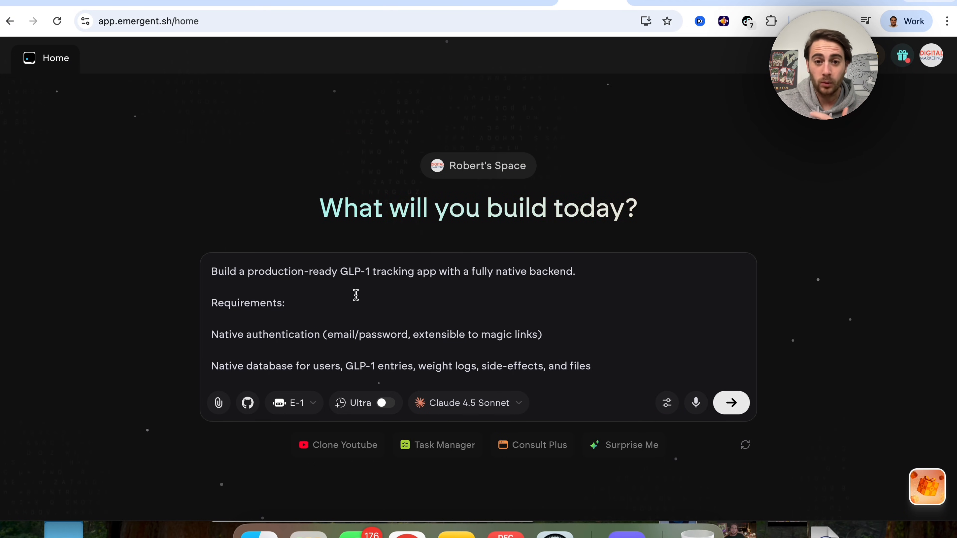
{"action": "mouse_move", "coordinate": [446, 341]}
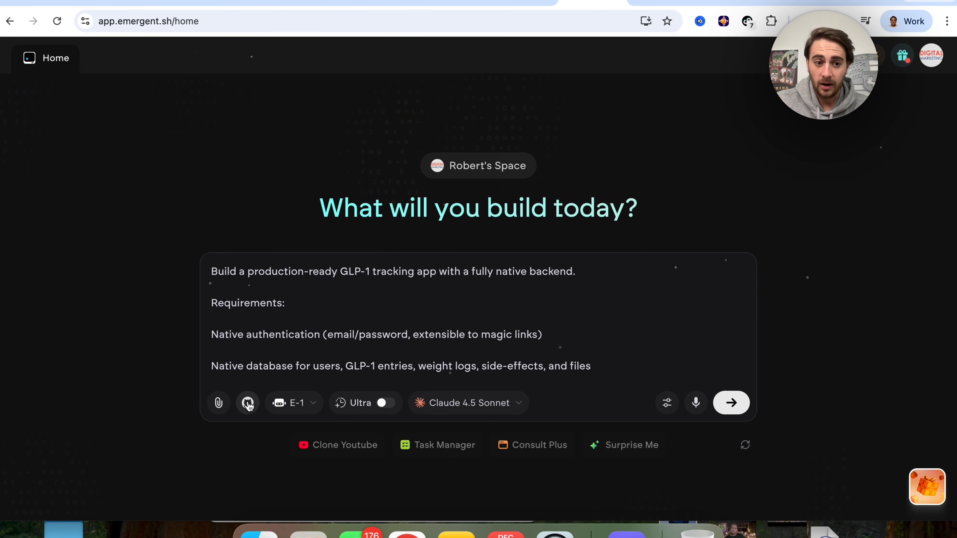
- Show the GitHub import options and switch the build model to Claude 4.5 Opus
{"action": "left_click", "coordinate": [248, 401]}
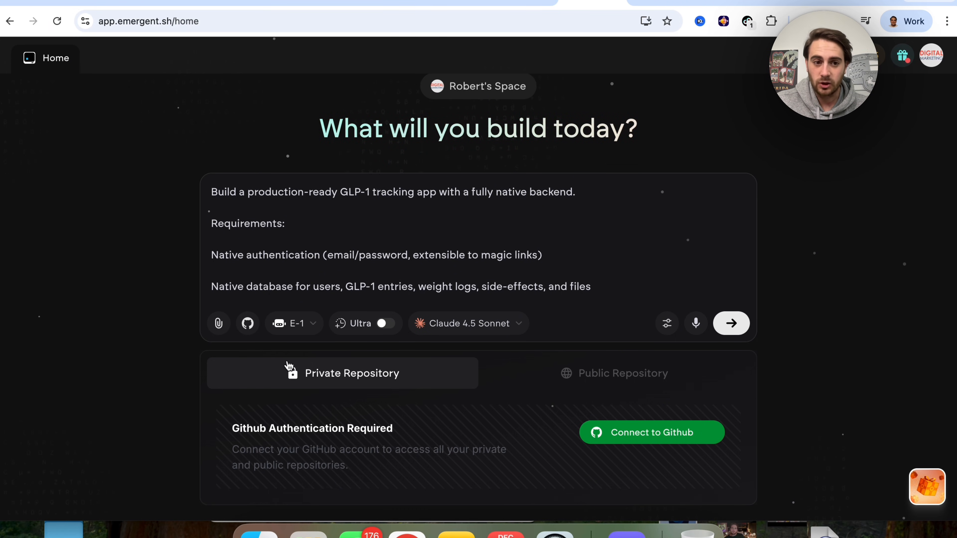
{"action": "mouse_move", "coordinate": [219, 324]}
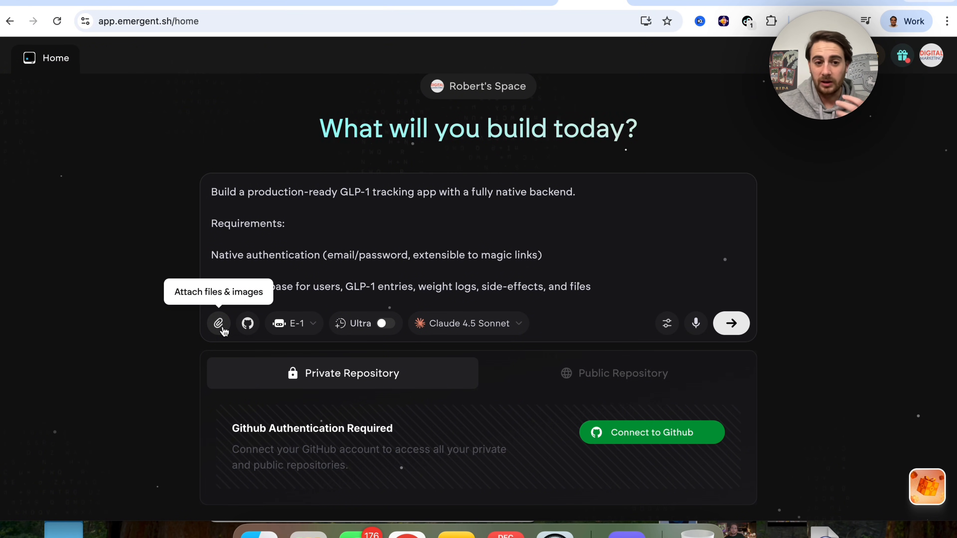
{"action": "left_click", "coordinate": [295, 323]}
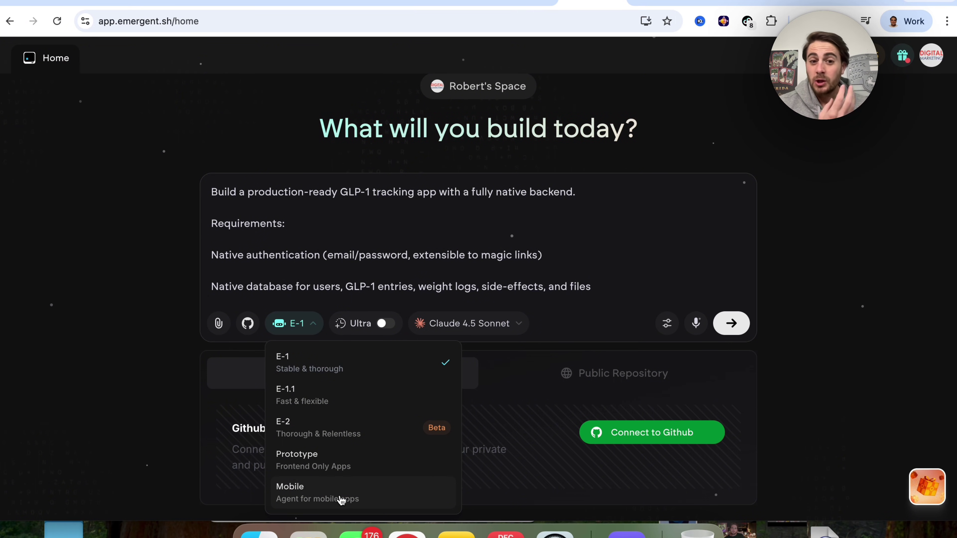
{"action": "mouse_move", "coordinate": [363, 330]}
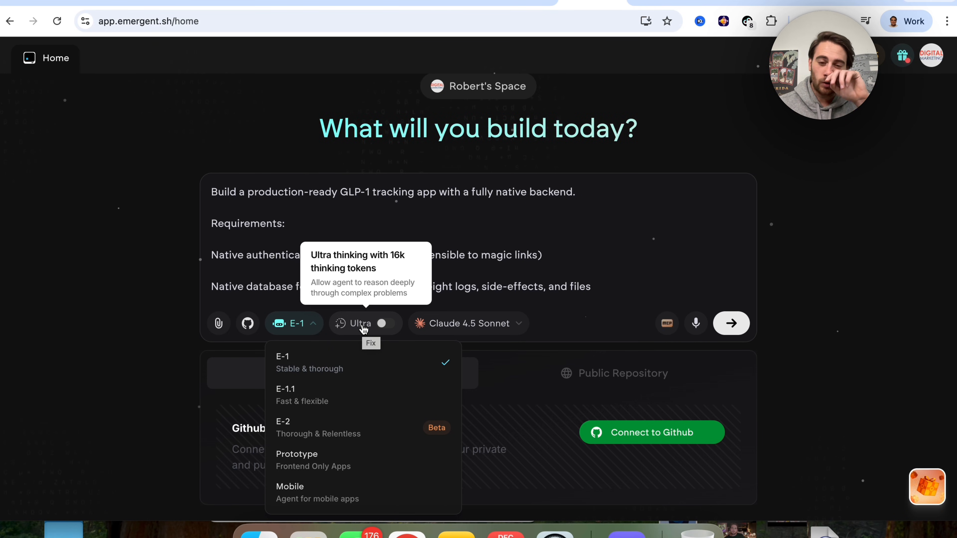
{"action": "left_click", "coordinate": [469, 323]}
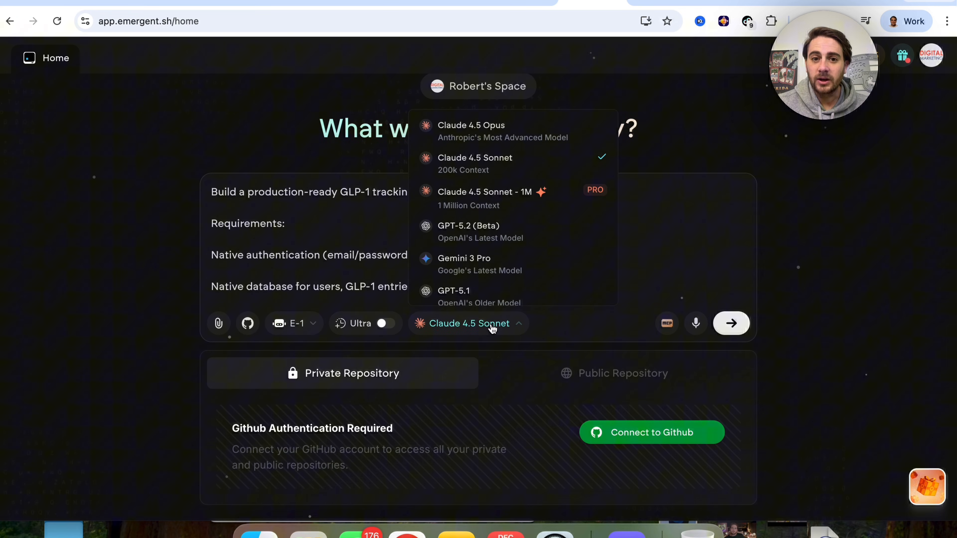
{"action": "mouse_move", "coordinate": [529, 257]}
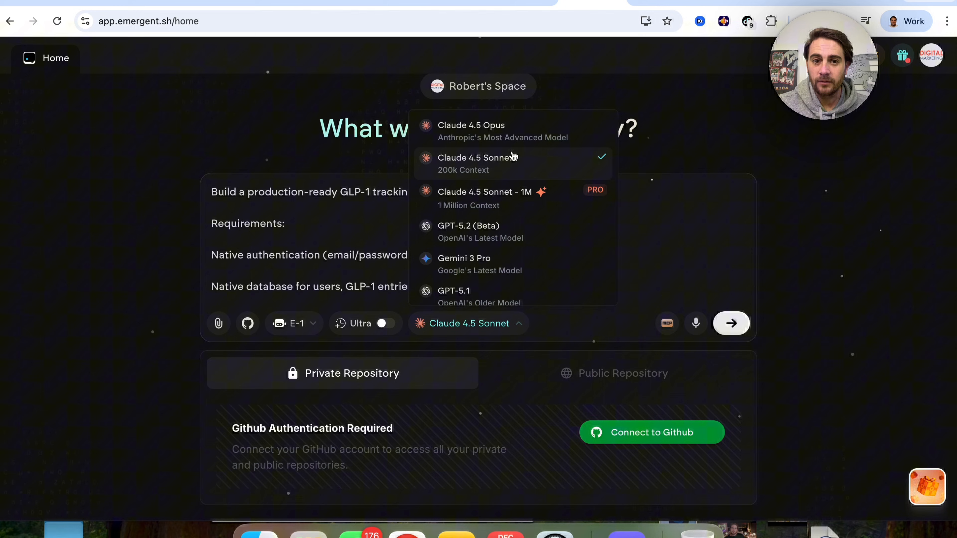
{"action": "left_click", "coordinate": [471, 126]}
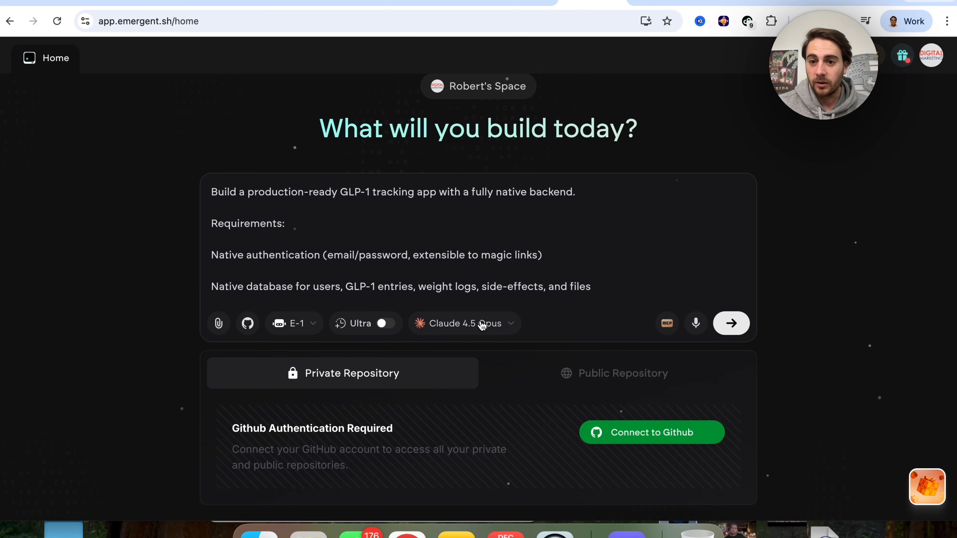
{"action": "mouse_move", "coordinate": [665, 325]}
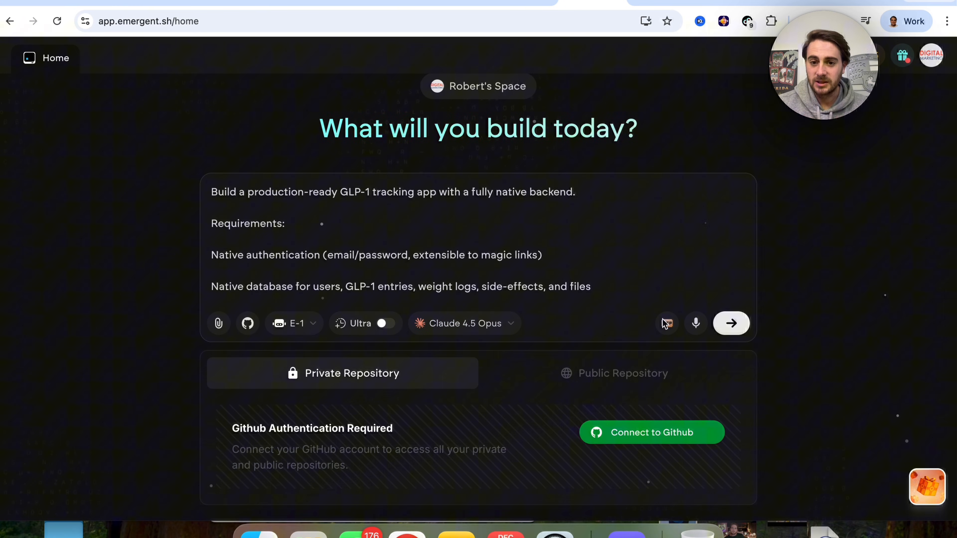
- Explore Advanced Controls and the new MCP server form, then close them without saving
{"action": "left_click", "coordinate": [668, 324]}
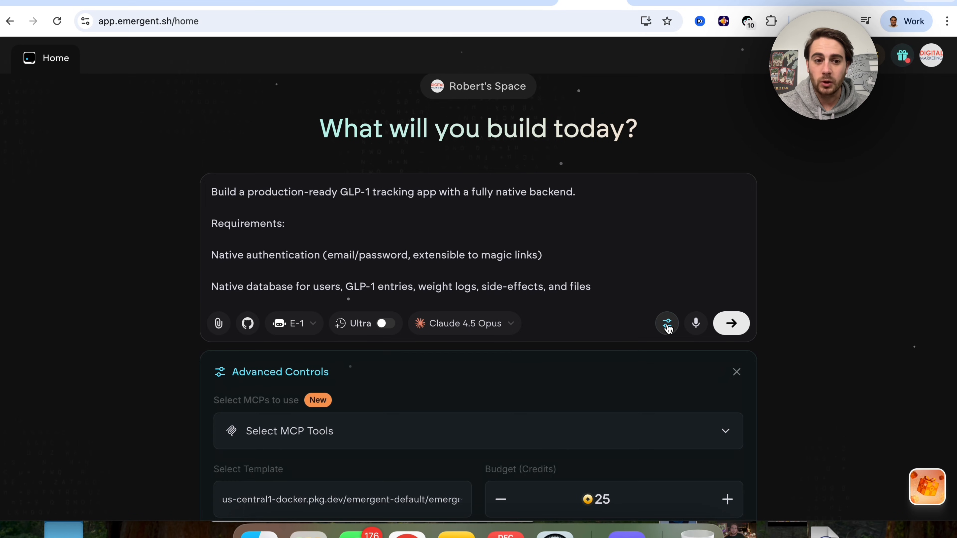
{"action": "scroll", "scroll_direction": "down", "scroll_amount": 3}
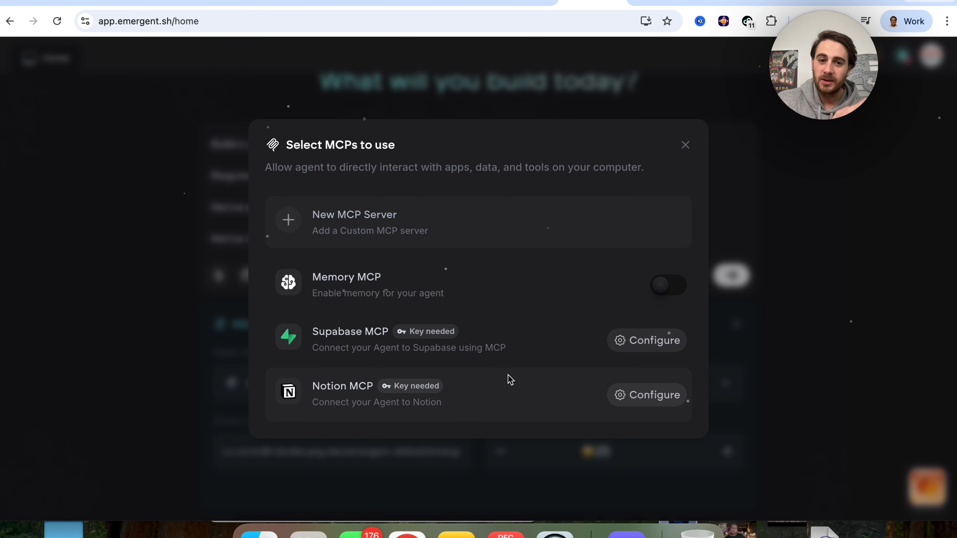
{"action": "mouse_move", "coordinate": [530, 291]}
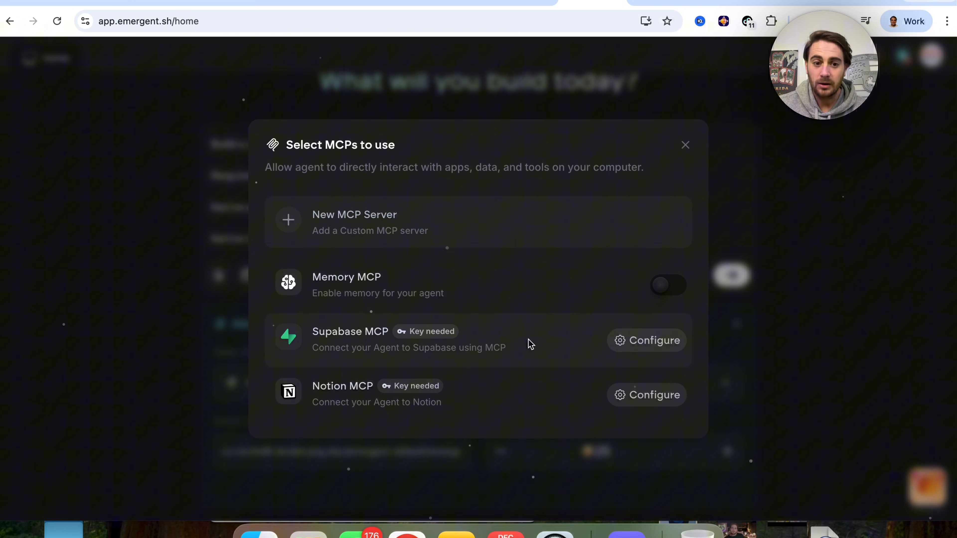
{"action": "mouse_move", "coordinate": [445, 304]}
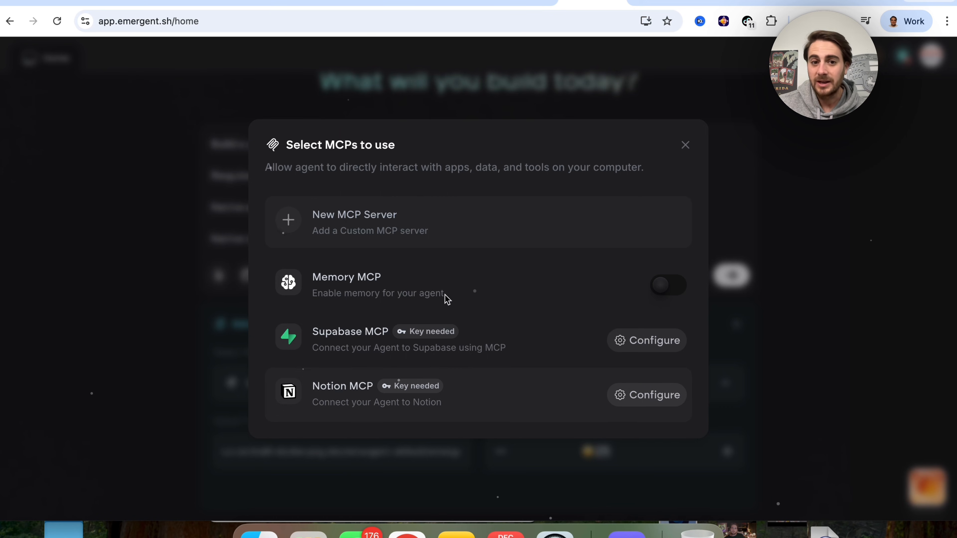
{"action": "left_click", "coordinate": [355, 220]}
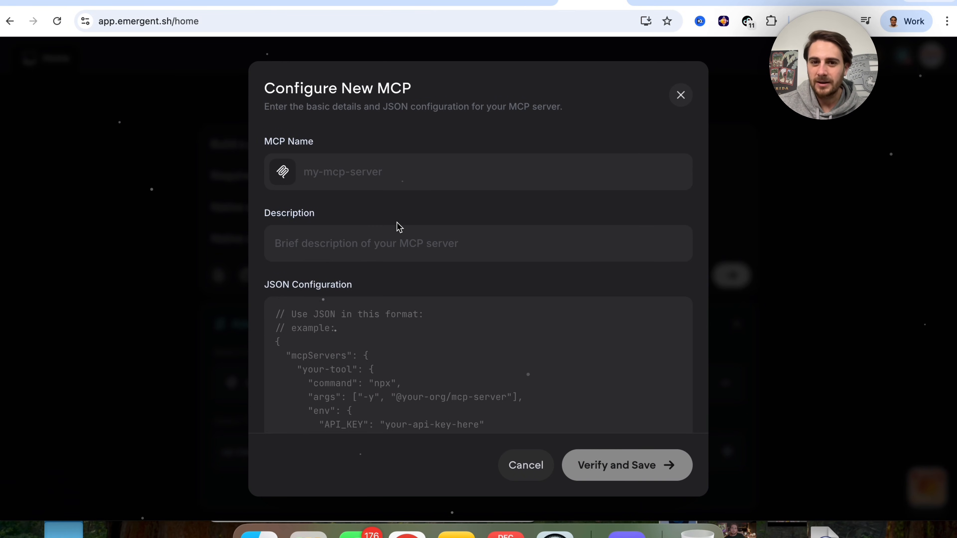
{"action": "left_click", "coordinate": [681, 94]}
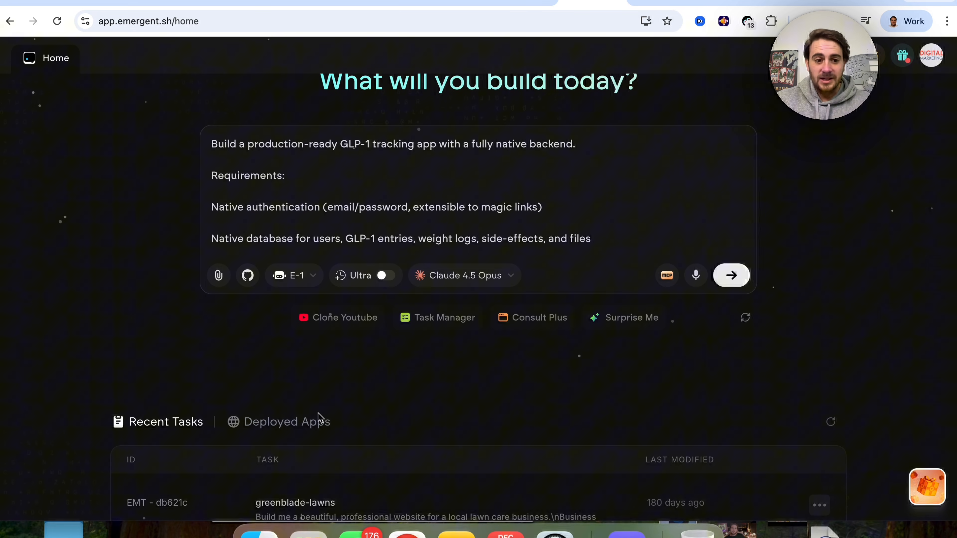
{"action": "scroll", "scroll_direction": "down", "scroll_amount": 3}
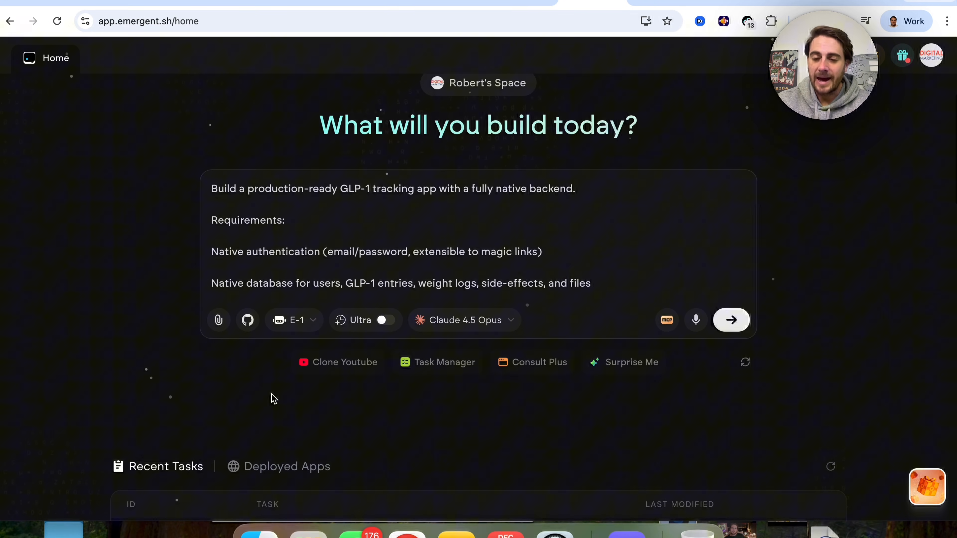
{"action": "mouse_move", "coordinate": [732, 329]}
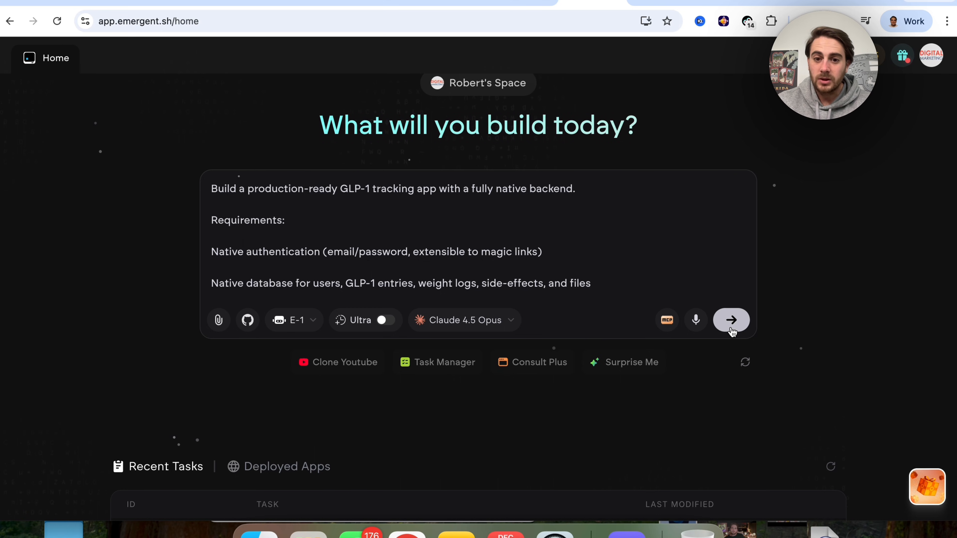
- Submit the GLP-1 tracker request and start a reply to the agent's clarifying questions
{"action": "left_click", "coordinate": [731, 320]}
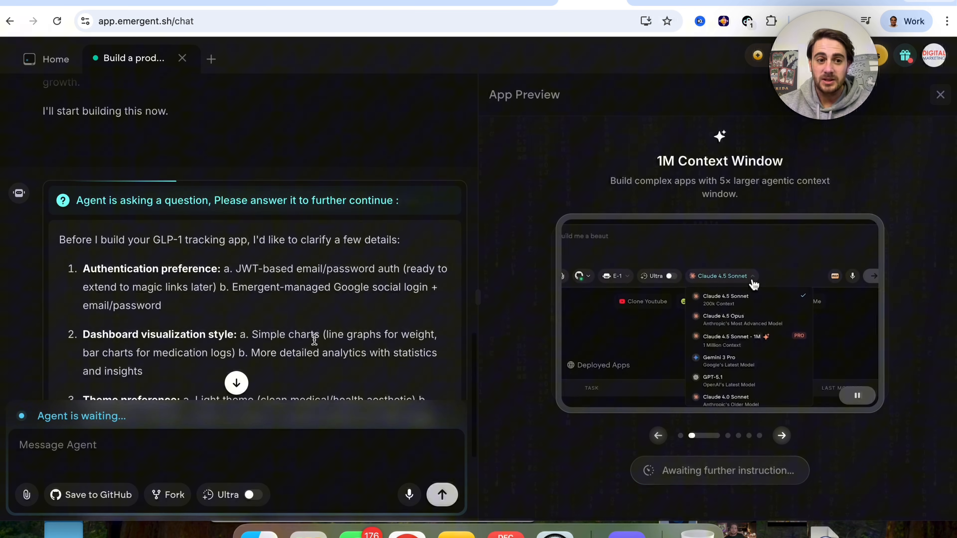
{"action": "left_click", "coordinate": [732, 337]}
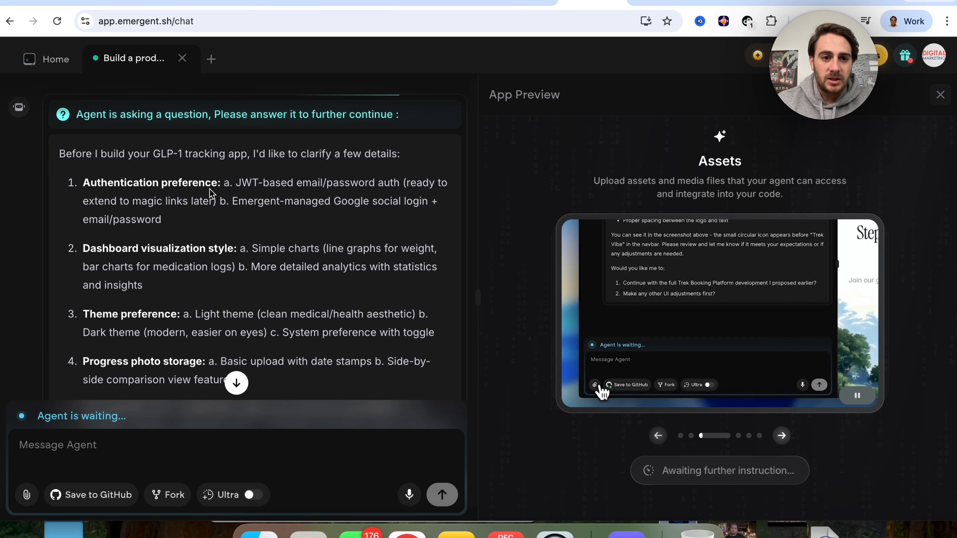
- Draft numbered answers choosing simple charts and a light theme for the five questions
{"action": "type", "text": "1. that sounds great 2."}
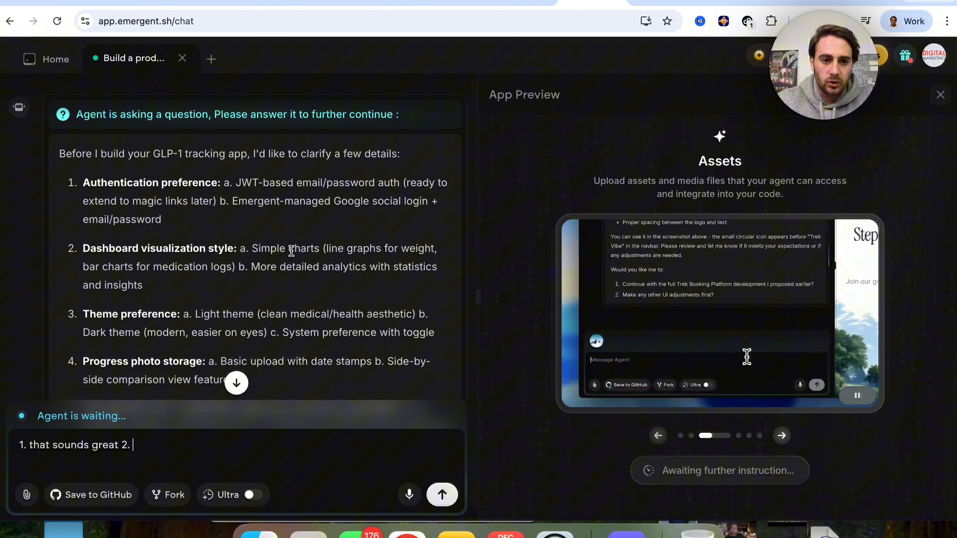
{"action": "type", "text": "simple is fine 3."}
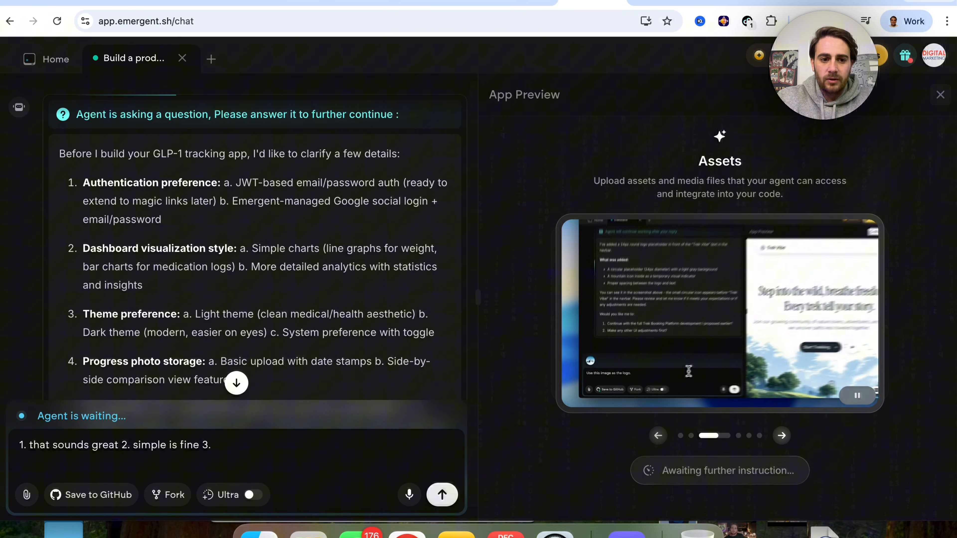
{"action": "type", "text": "light theme 4."}
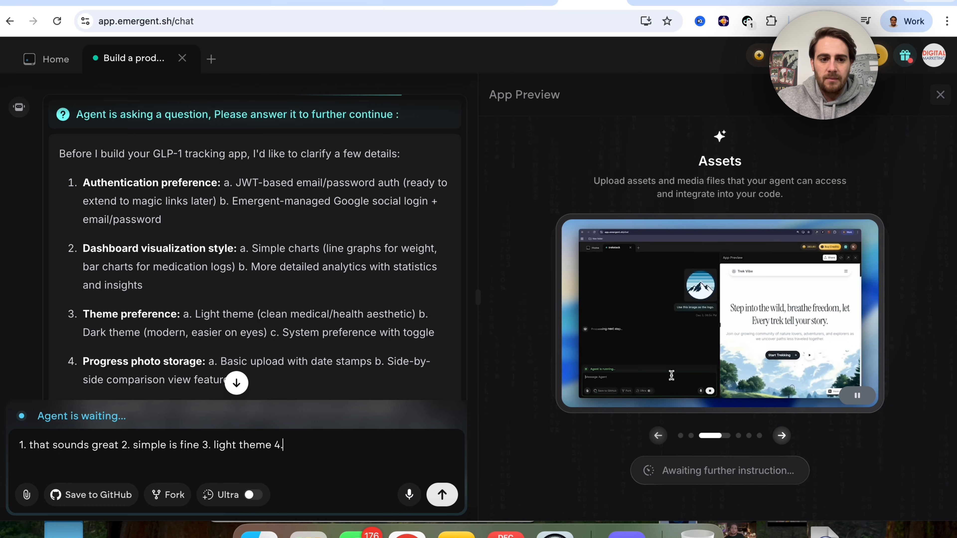
{"action": "scroll", "scroll_direction": "down", "scroll_amount": 3}
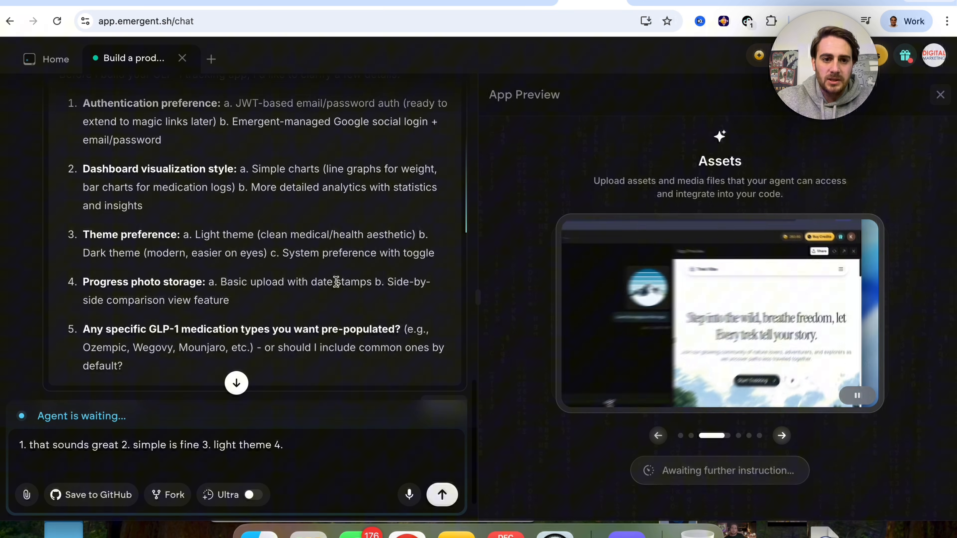
{"action": "type", "text": "tha"}
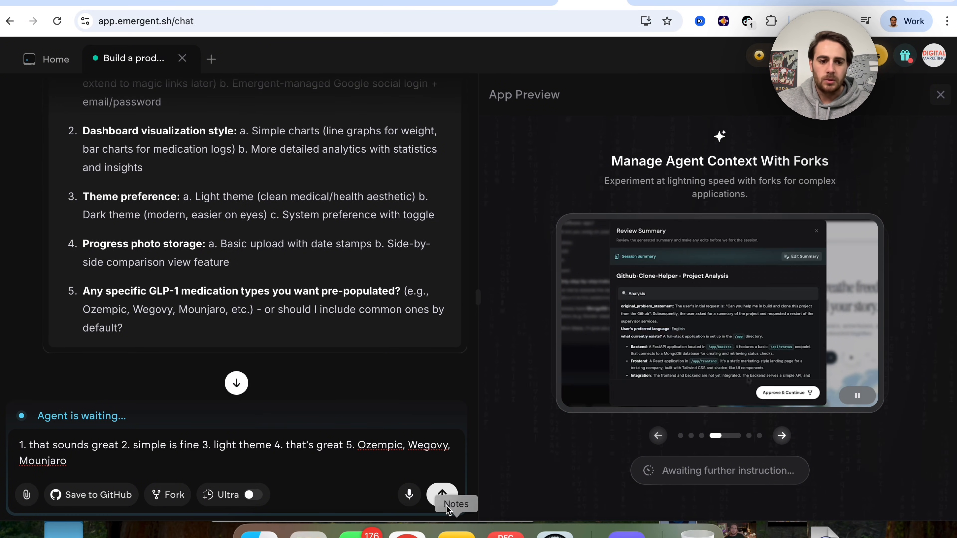
- Send the answers so the Design Agent builds the GLP-1 Tracker to its sign-in page
{"action": "left_click", "coordinate": [442, 495]}
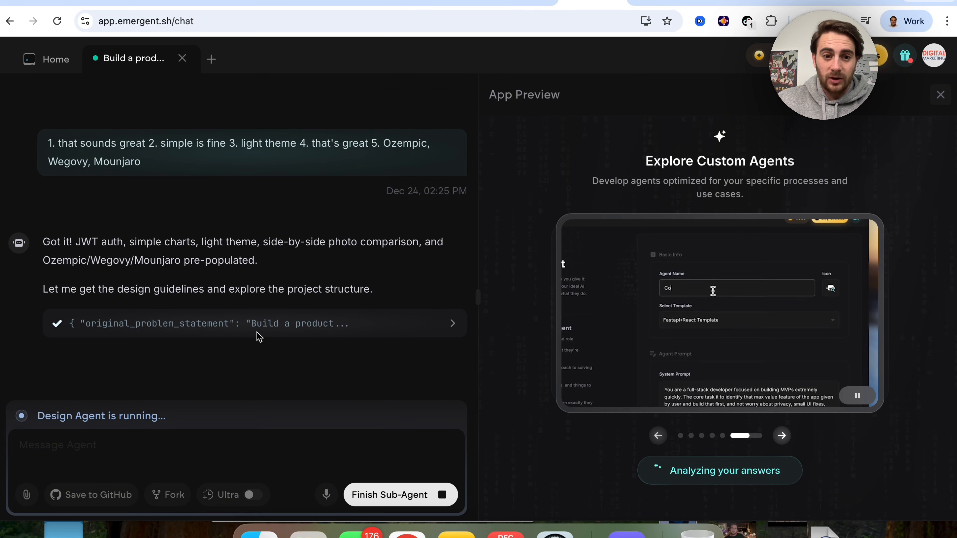
{"action": "type", "text": "Competitor Ana"}
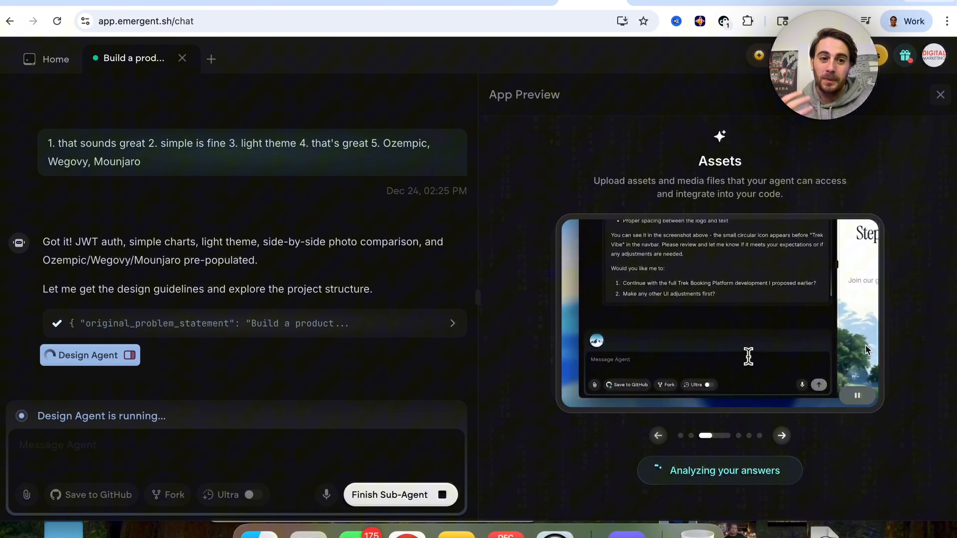
{"action": "type", "text": "Use this image"}
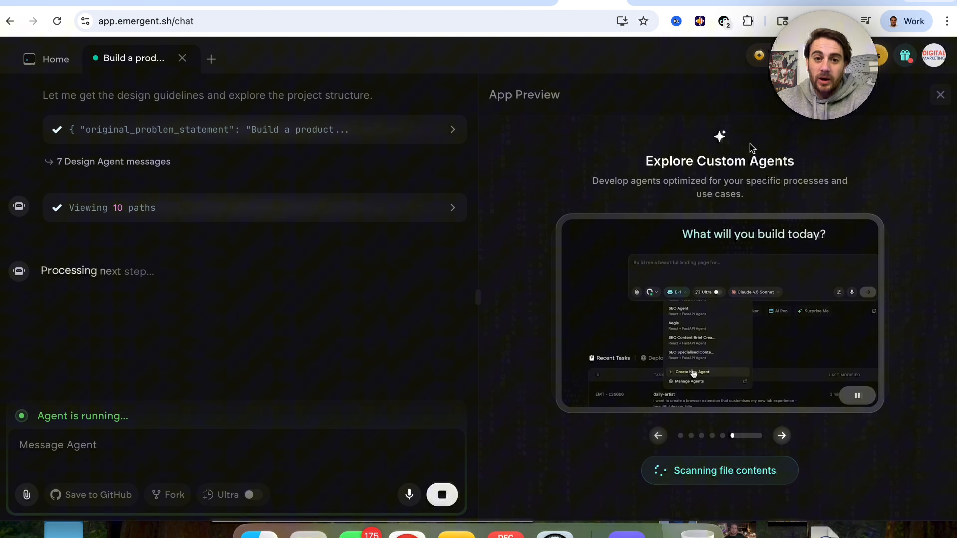
{"action": "left_click", "coordinate": [934, 56]}
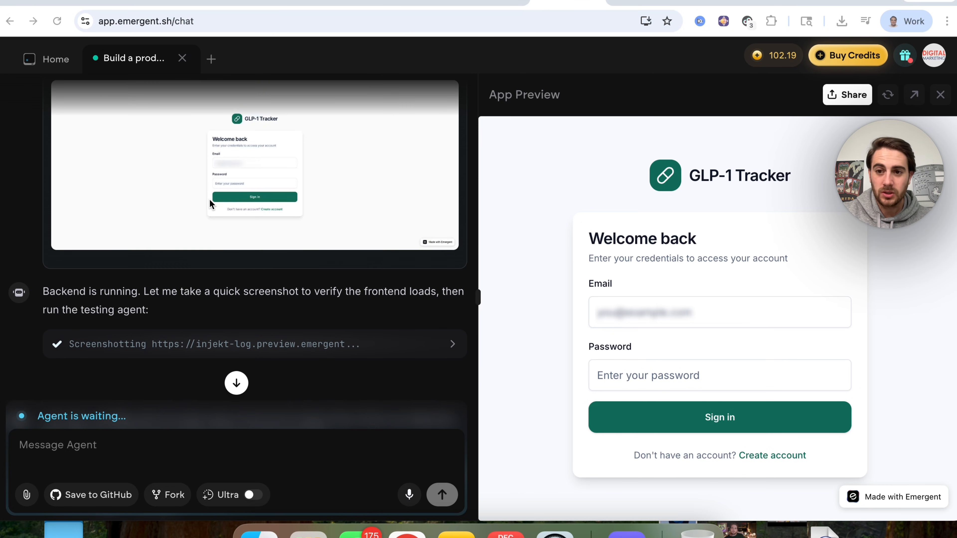
- Scroll through the agent's summary declaring the GLP-1 Tracker MVP complete
{"action": "scroll", "scroll_direction": "down", "scroll_amount": 3}
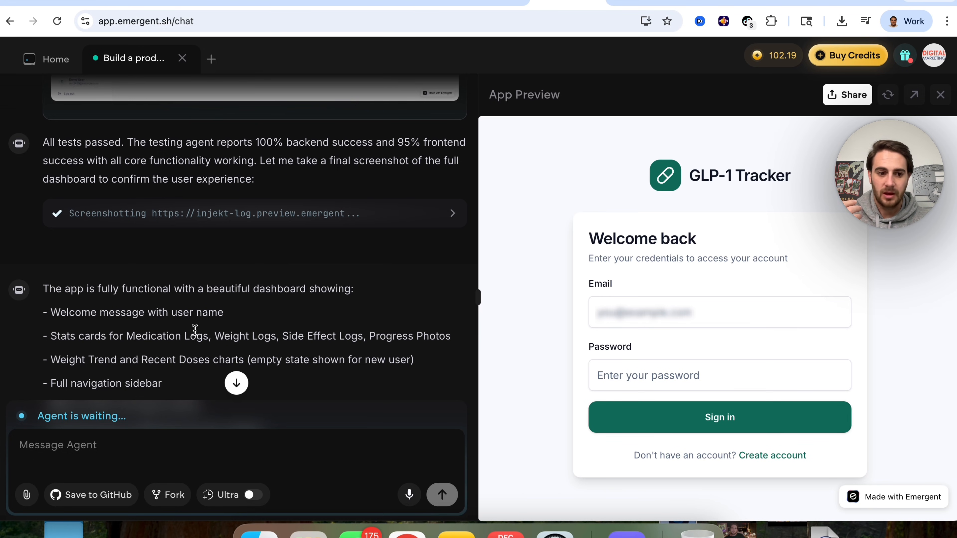
{"action": "scroll", "scroll_direction": "down", "scroll_amount": 3}
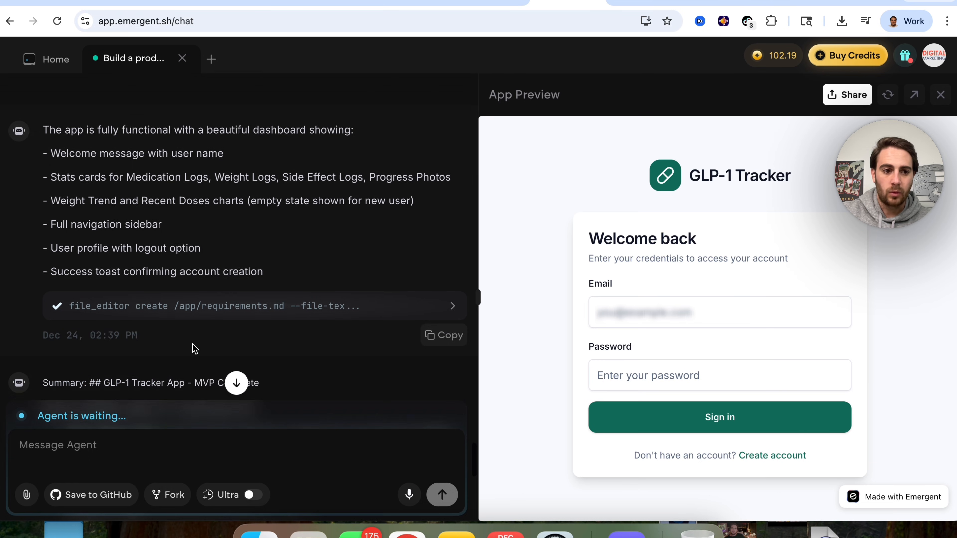
{"action": "scroll", "scroll_direction": "down", "scroll_amount": 3}
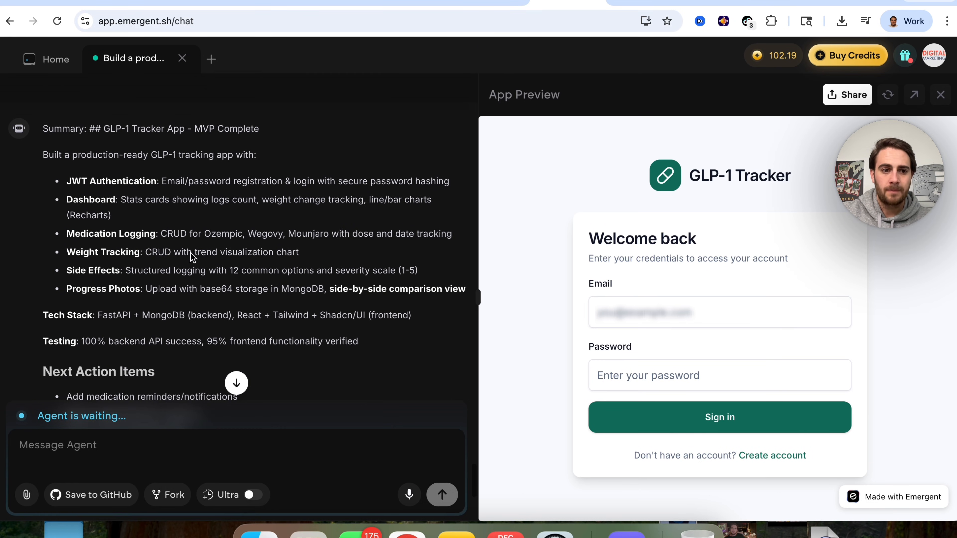
{"action": "mouse_move", "coordinate": [685, 167]}
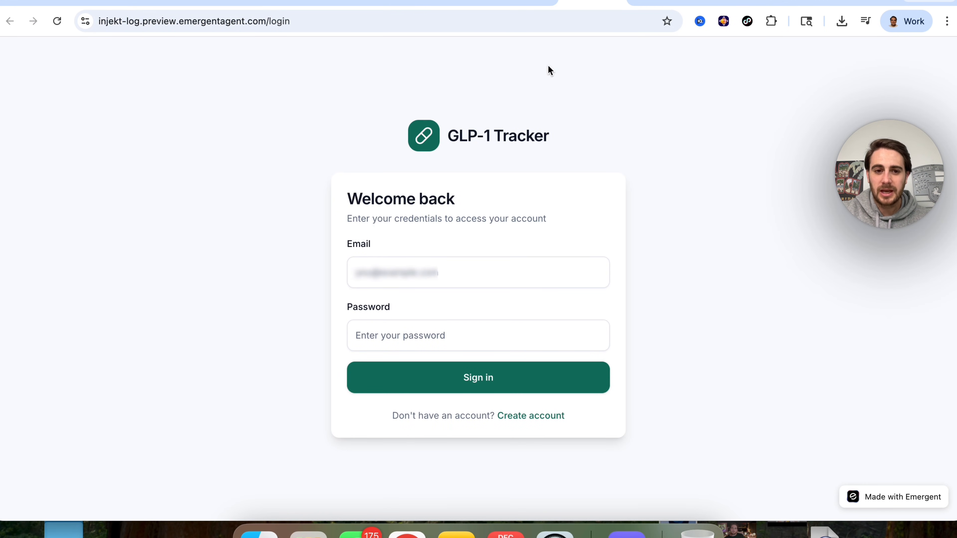
- Sign in to the GLP-1 Tracker with the login email and password
{"action": "left_click", "coordinate": [478, 274]}
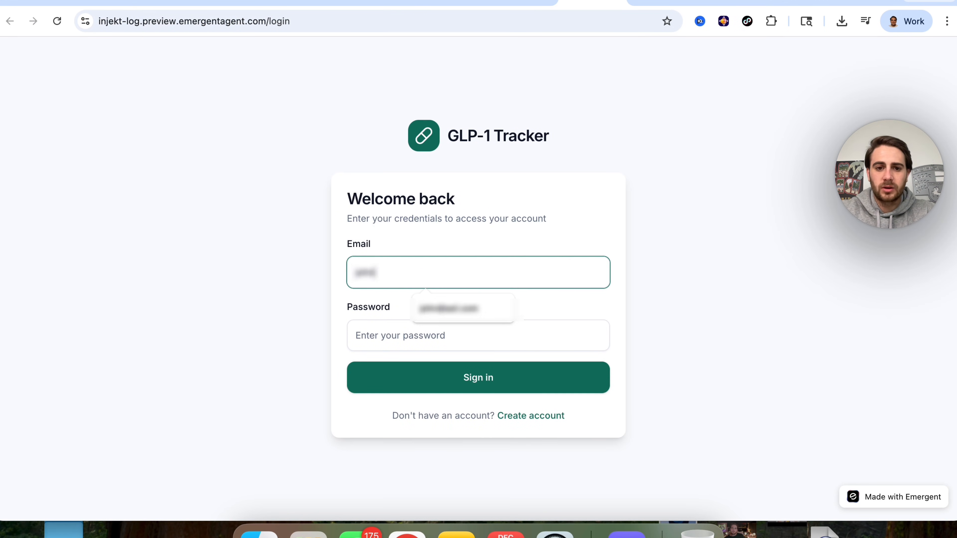
{"action": "type", "text": "•"}
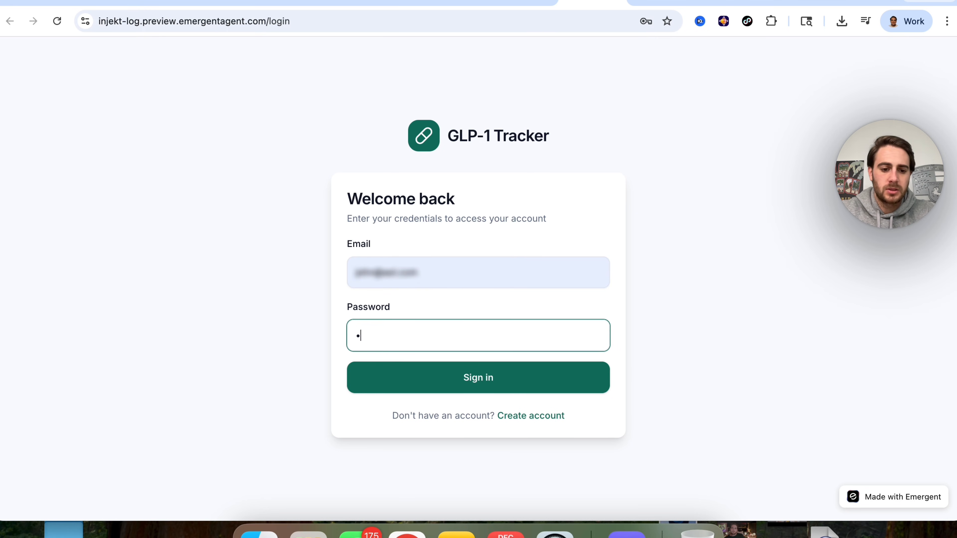
{"action": "left_click", "coordinate": [478, 378]}
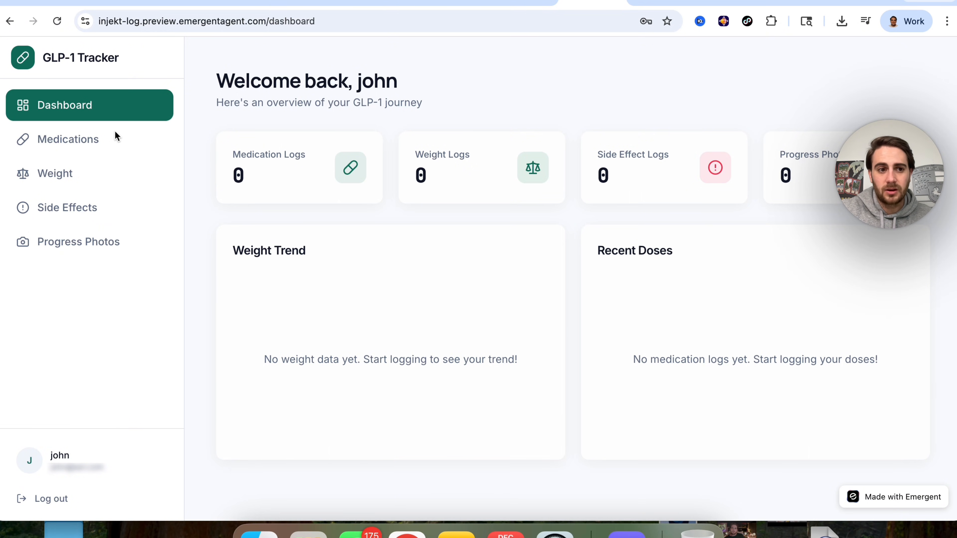
- Log a 0.25 mg Ozempic dose with the note 'feels great on'
{"action": "left_click", "coordinate": [67, 140]}
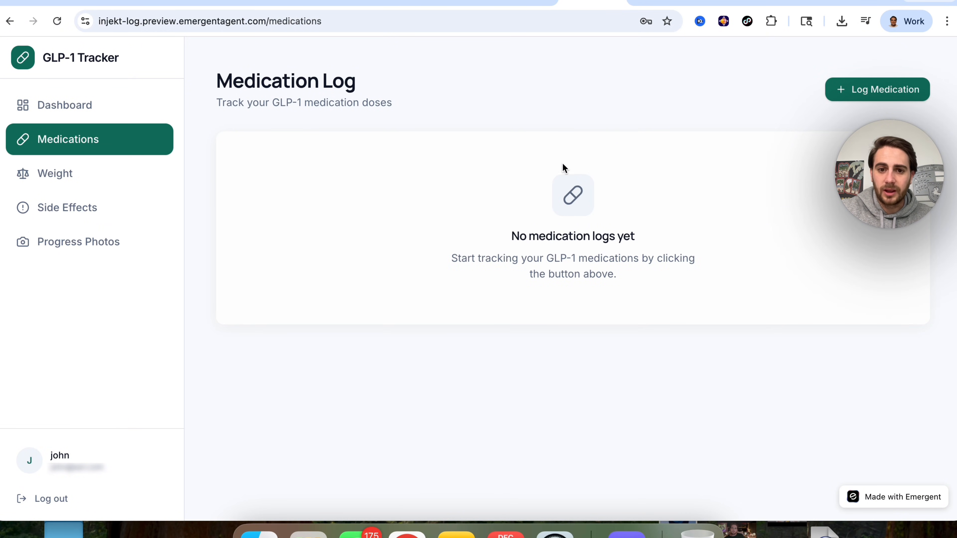
{"action": "left_click", "coordinate": [878, 90]}
{"action": "type", "text": ".25"}
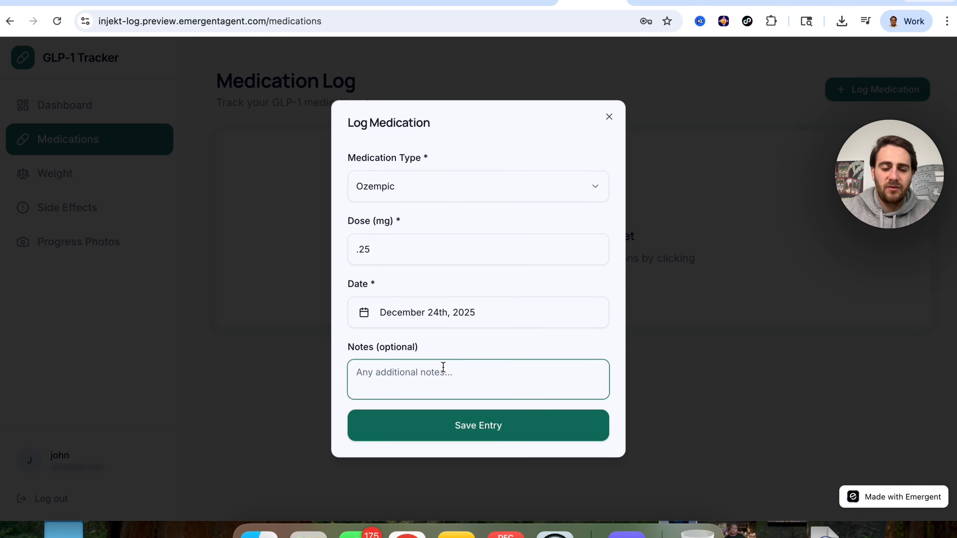
{"action": "type", "text": "feels great on"}
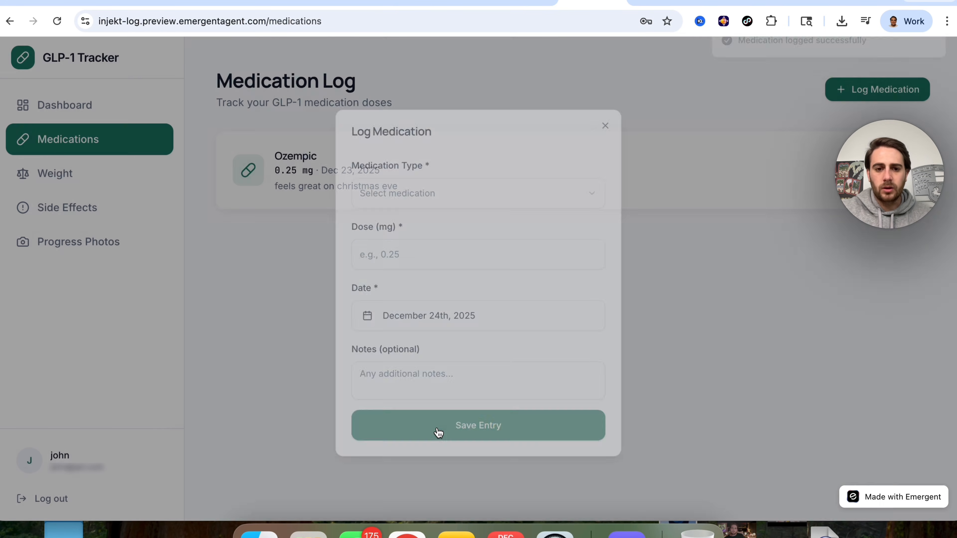
{"action": "left_click", "coordinate": [478, 426]}
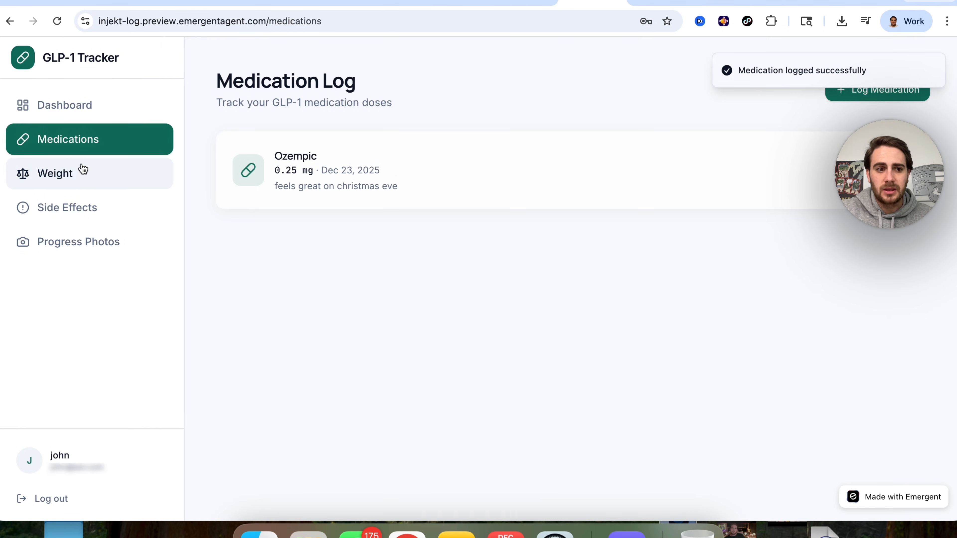
- Log weights of 210 lbs and 206 lbs on December 18, plotting a downward trend
{"action": "left_click", "coordinate": [55, 174]}
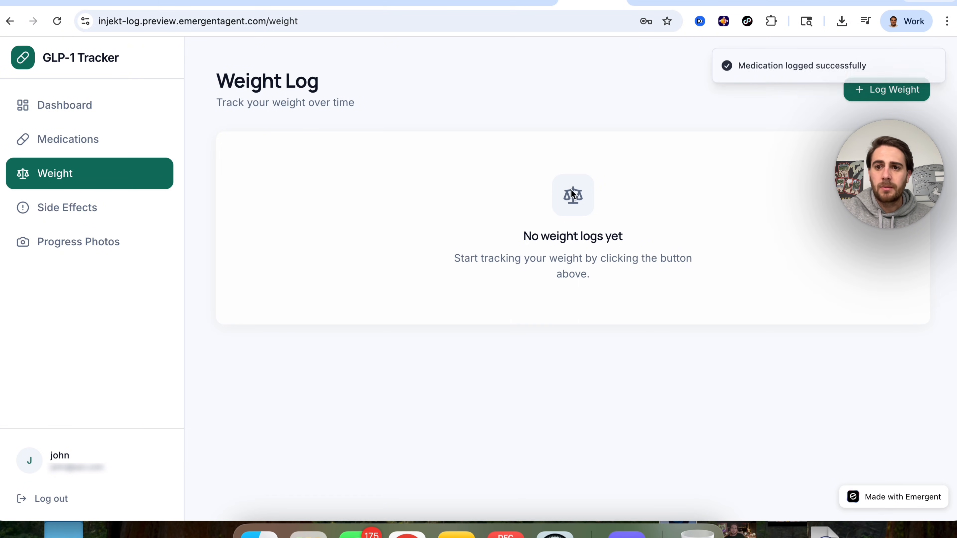
{"action": "left_click", "coordinate": [887, 90]}
{"action": "type", "text": "210"}
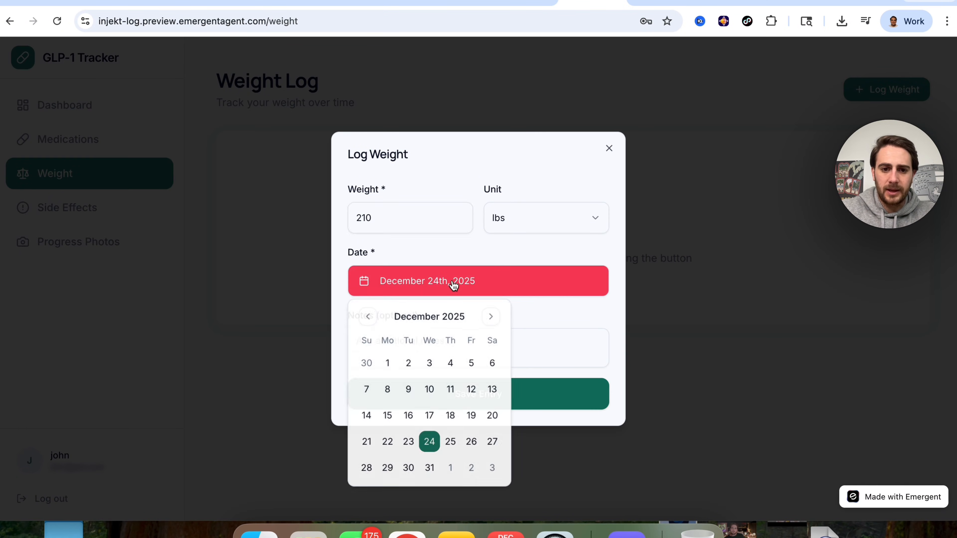
{"action": "left_click", "coordinate": [430, 416]}
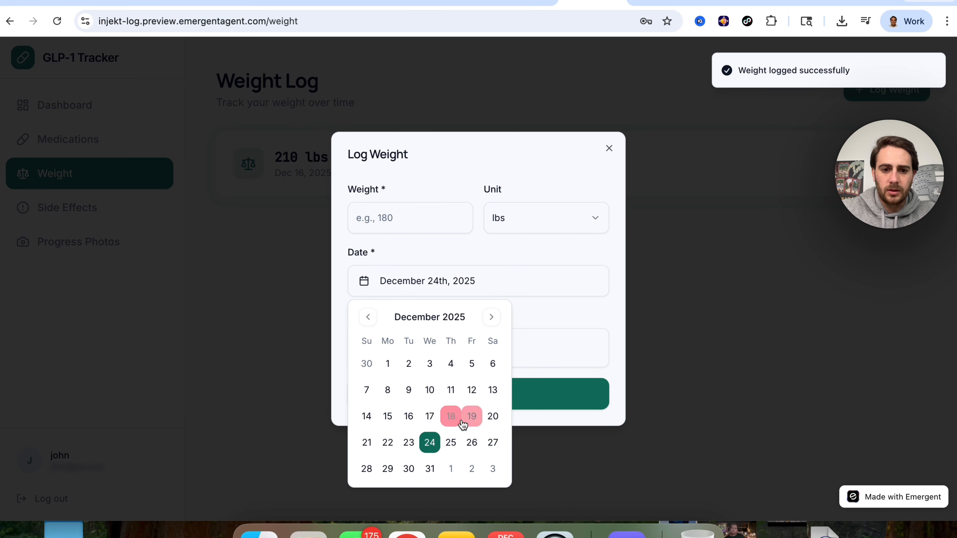
{"action": "left_click", "coordinate": [451, 416]}
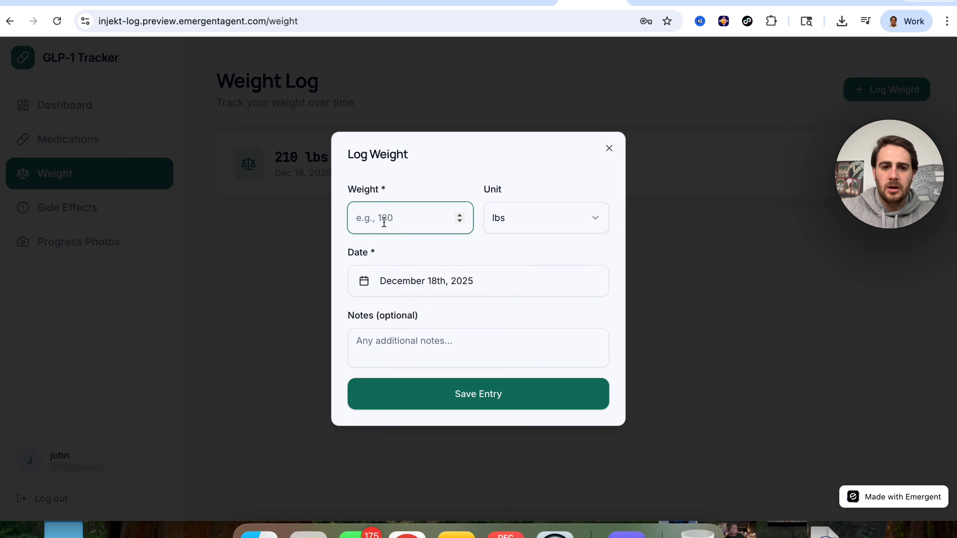
{"action": "left_click", "coordinate": [462, 396]}
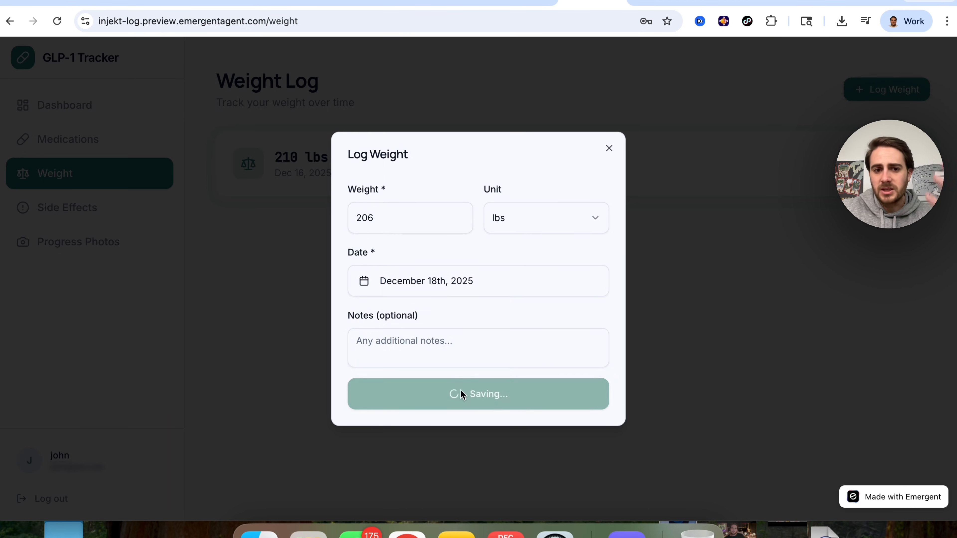
{"action": "left_click", "coordinate": [477, 394]}
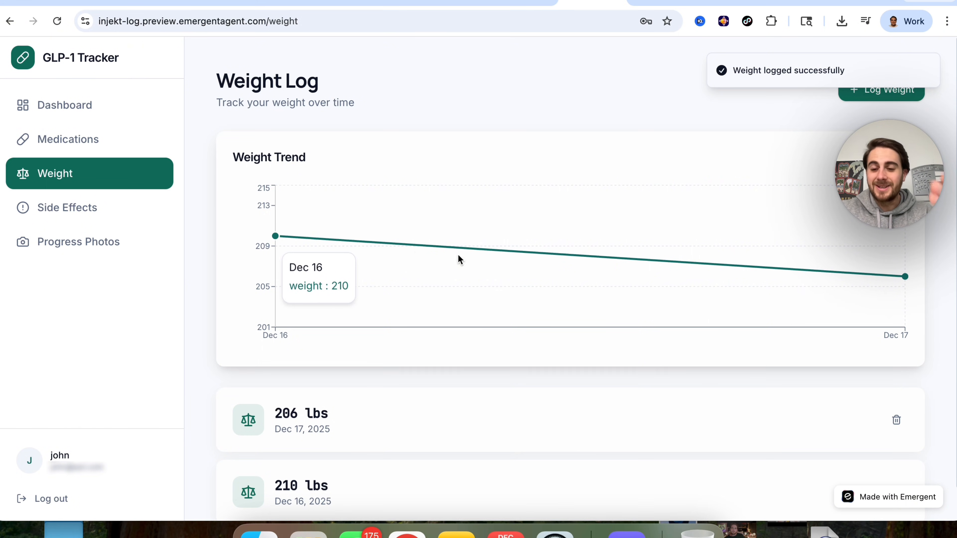
{"action": "mouse_move", "coordinate": [340, 241]}
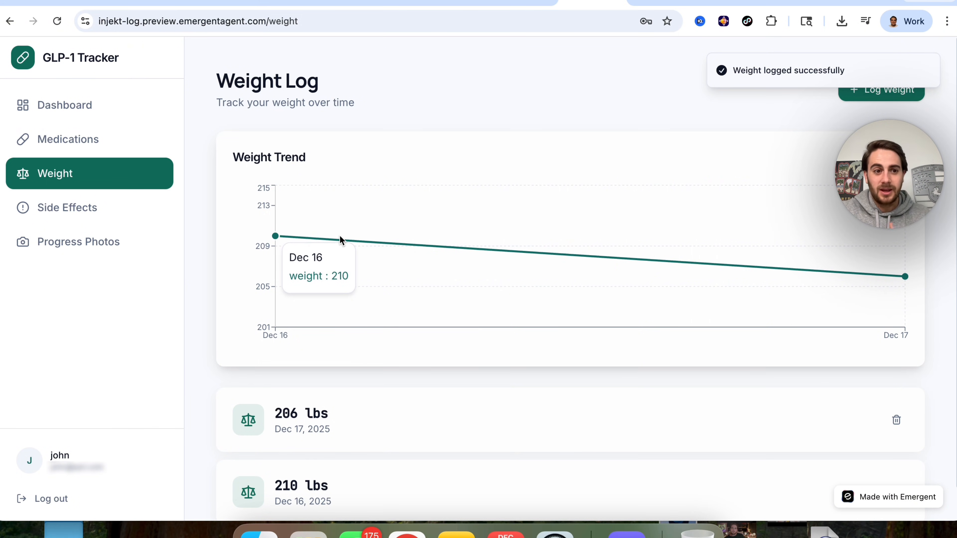
- Visit the empty Side Effects and Progress Photos pages
{"action": "left_click", "coordinate": [67, 207]}
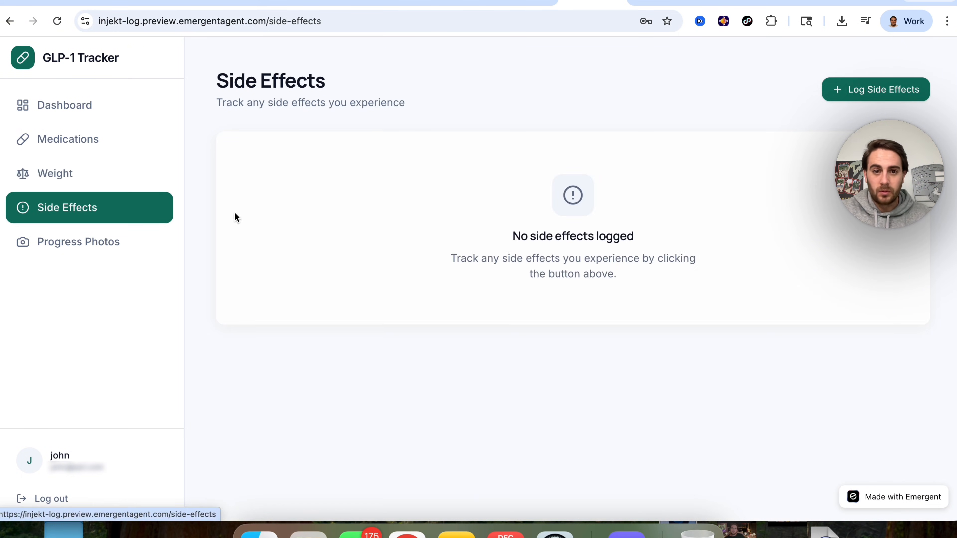
{"action": "mouse_move", "coordinate": [485, 192]}
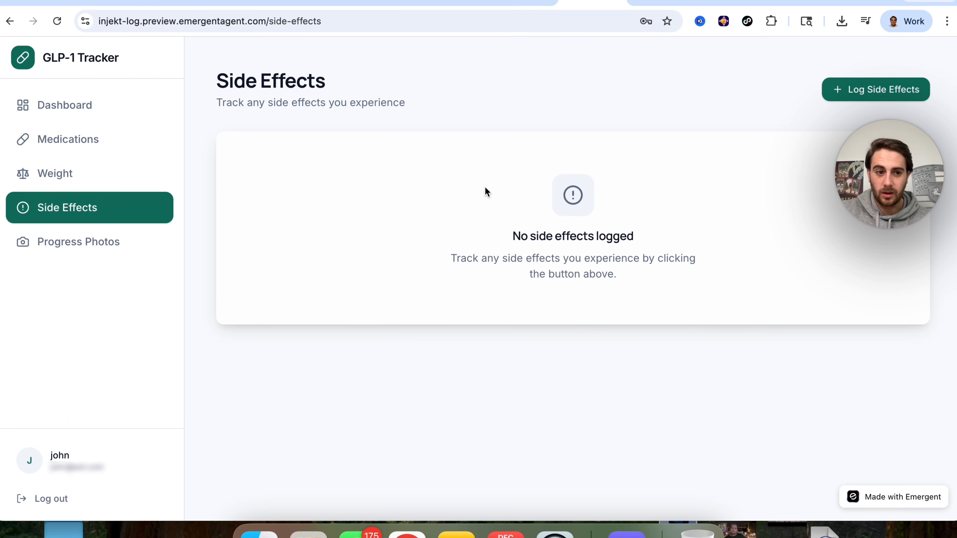
{"action": "left_click", "coordinate": [79, 242]}
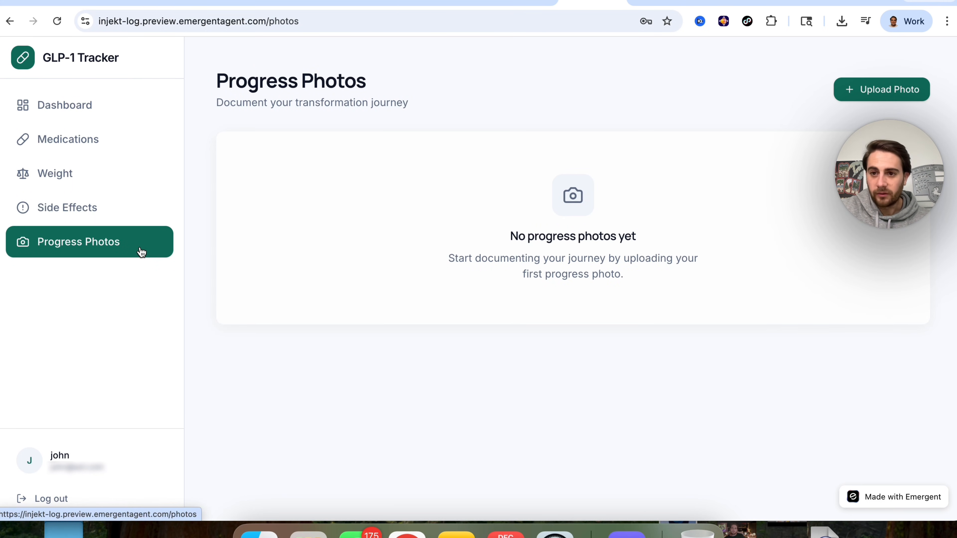
{"action": "mouse_move", "coordinate": [788, 57]}
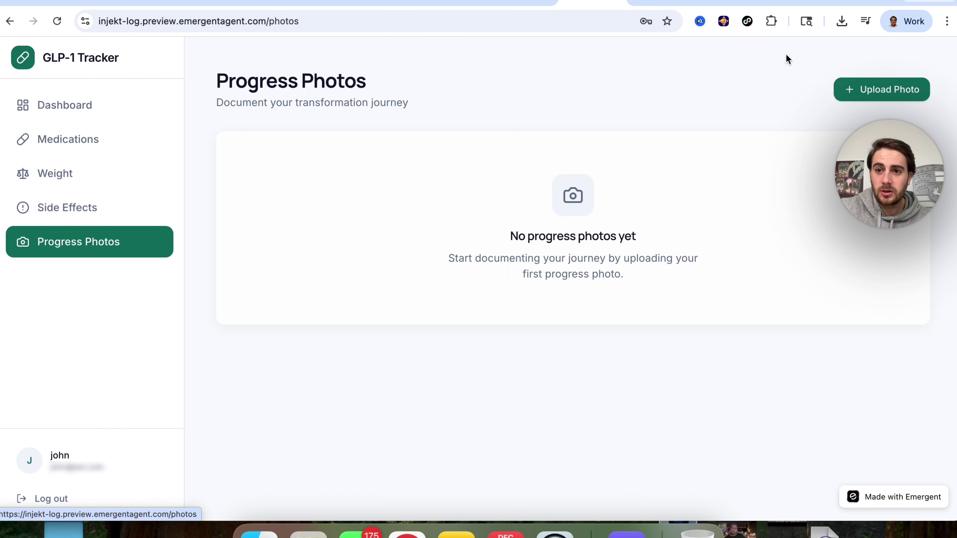
{"action": "left_click", "coordinate": [883, 89]}
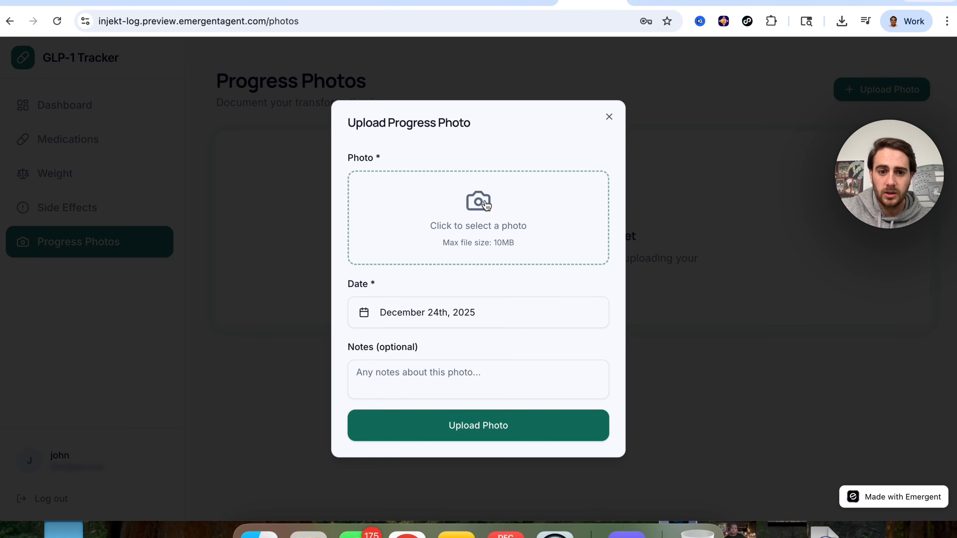
{"action": "left_click", "coordinate": [478, 203]}
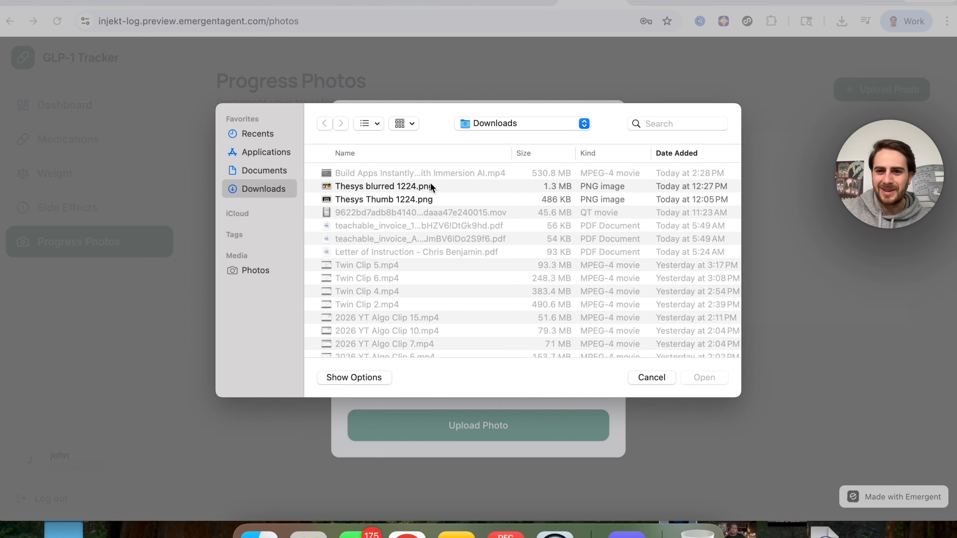
{"action": "mouse_move", "coordinate": [468, 196]}
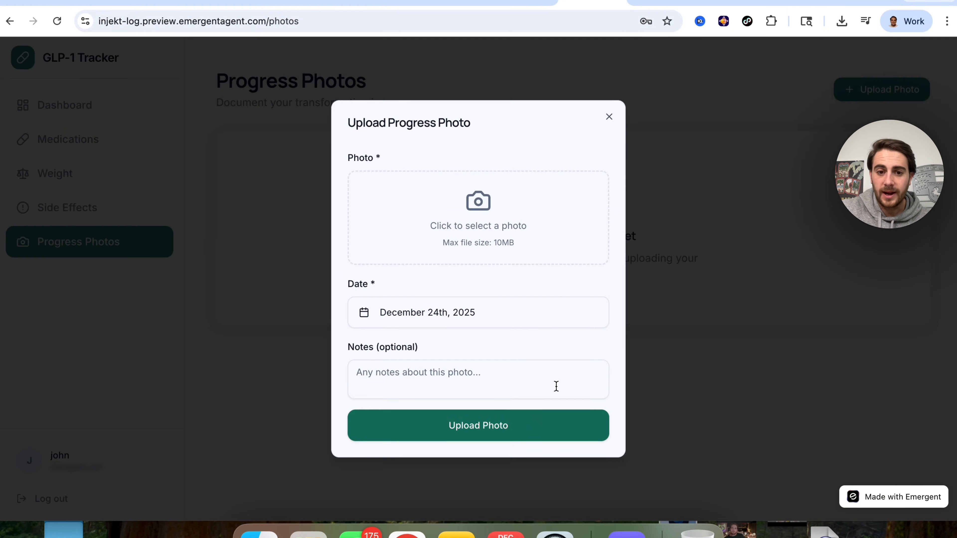
{"action": "left_click", "coordinate": [608, 116]}
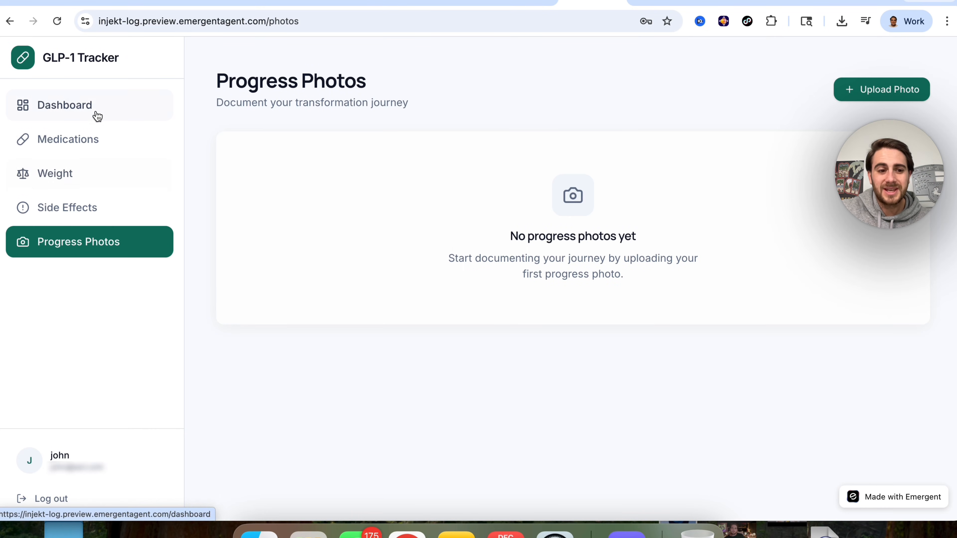
- Return to the dashboard showing one medication log, two weight logs and a -4 lbs change
{"action": "left_click", "coordinate": [64, 106]}
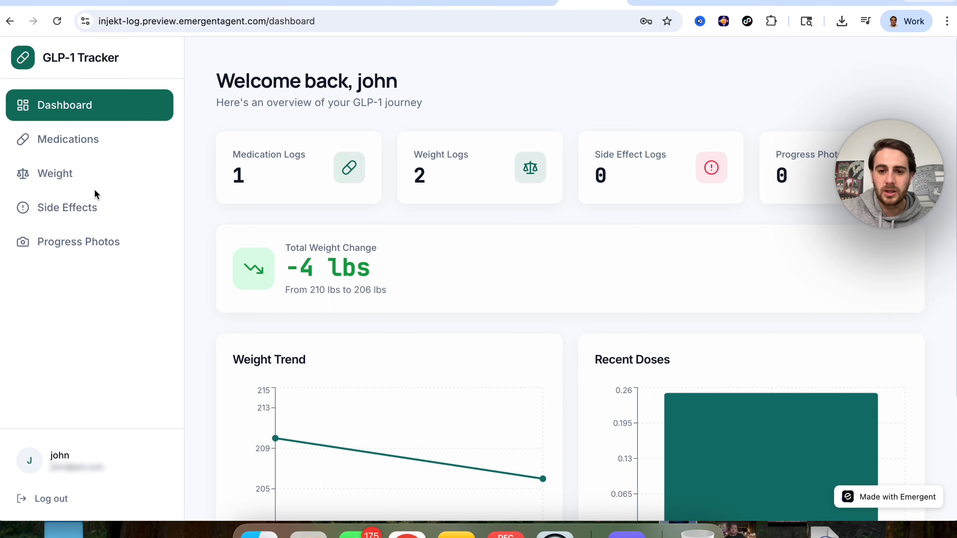
{"action": "scroll", "scroll_direction": "down", "scroll_amount": 3}
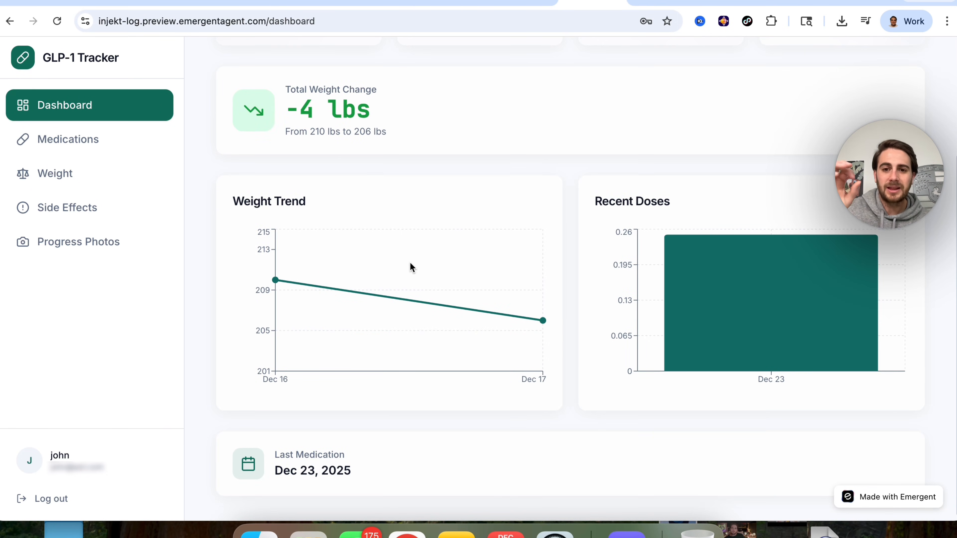
{"action": "mouse_move", "coordinate": [566, 233]}
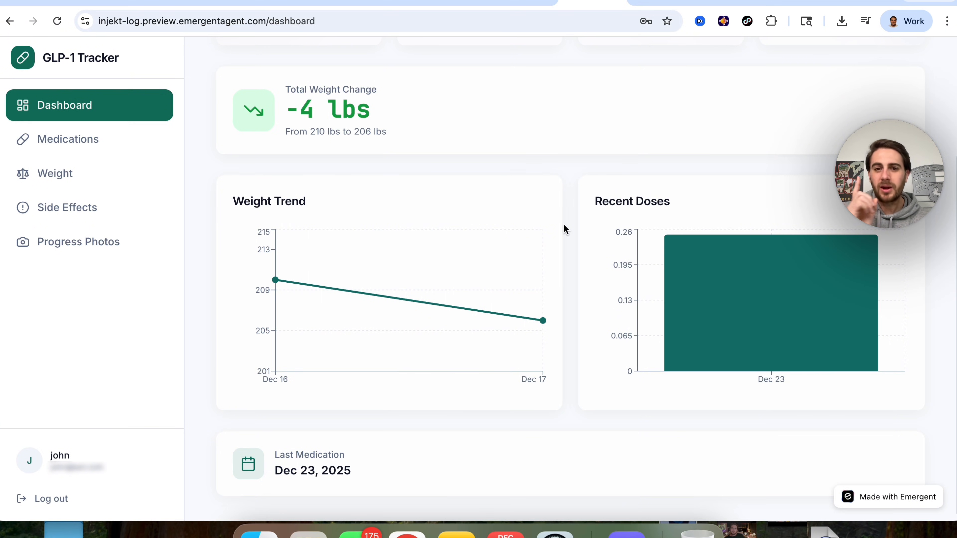
{"action": "mouse_move", "coordinate": [184, 208]}
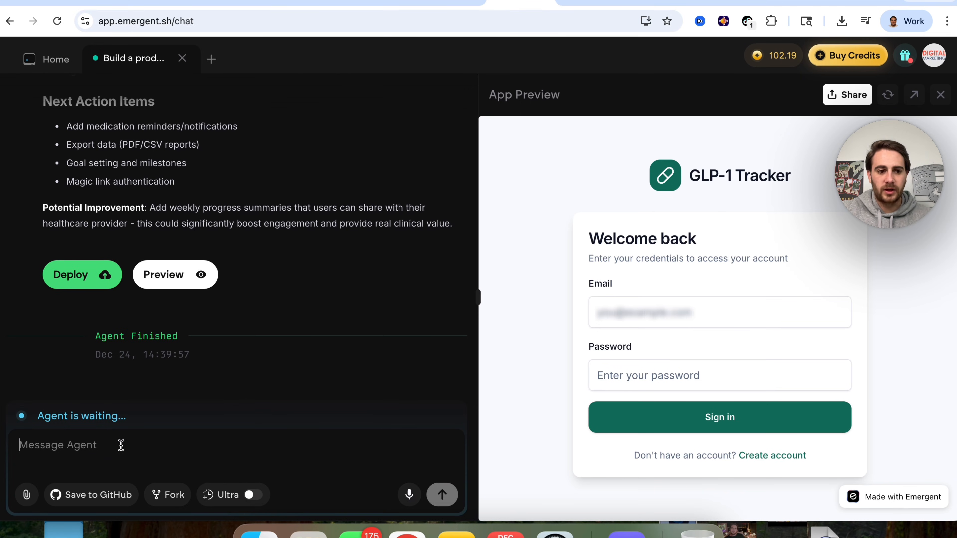
- Ask the agent to change the app's green colors to baby blue
{"action": "type", "text": "I love it, but can we please change the"}
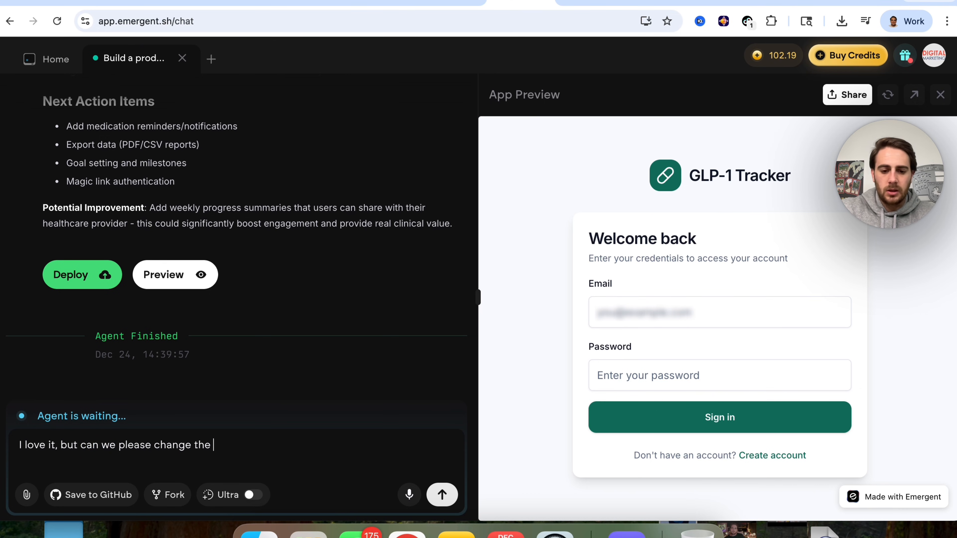
{"action": "type", "text": "colors to baby blue instead of the green color"}
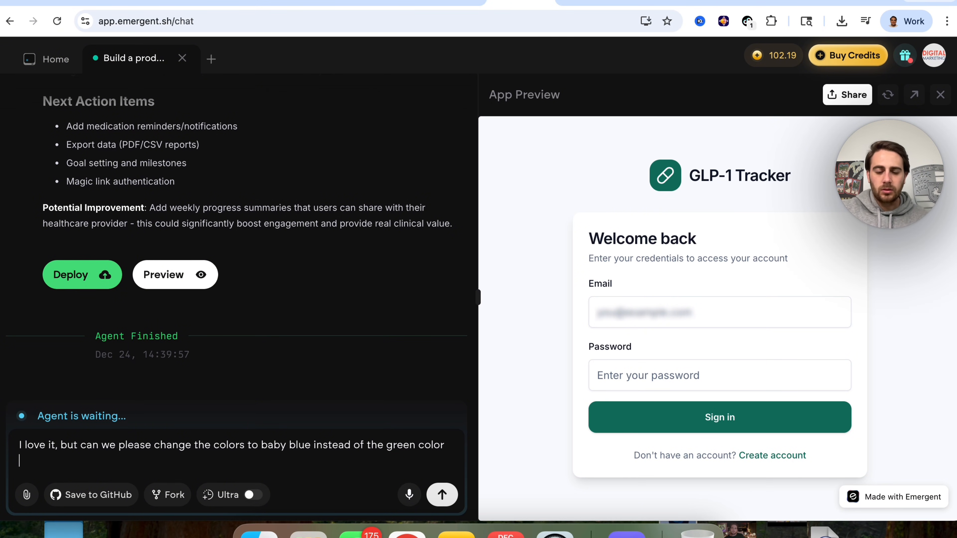
{"action": "left_click", "coordinate": [442, 495]}
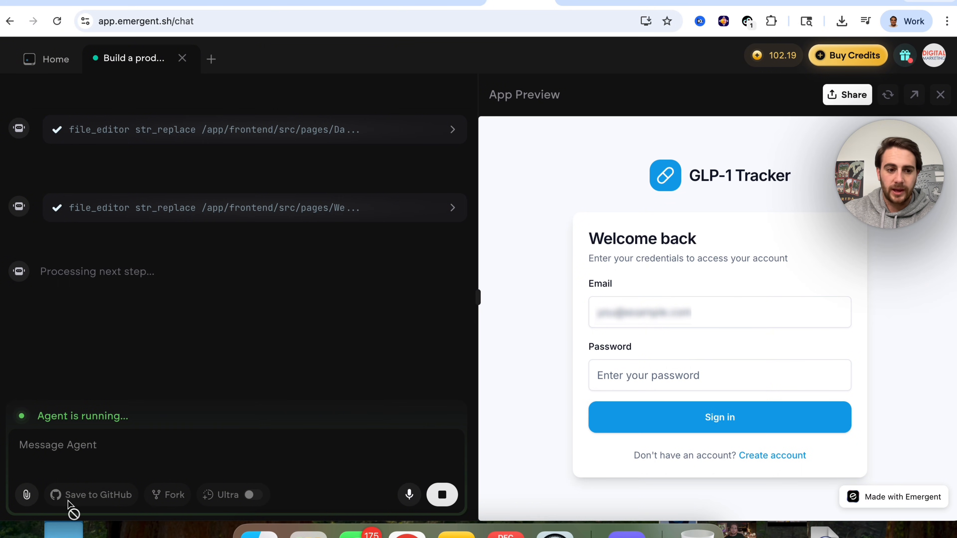
{"action": "mouse_move", "coordinate": [112, 490]}
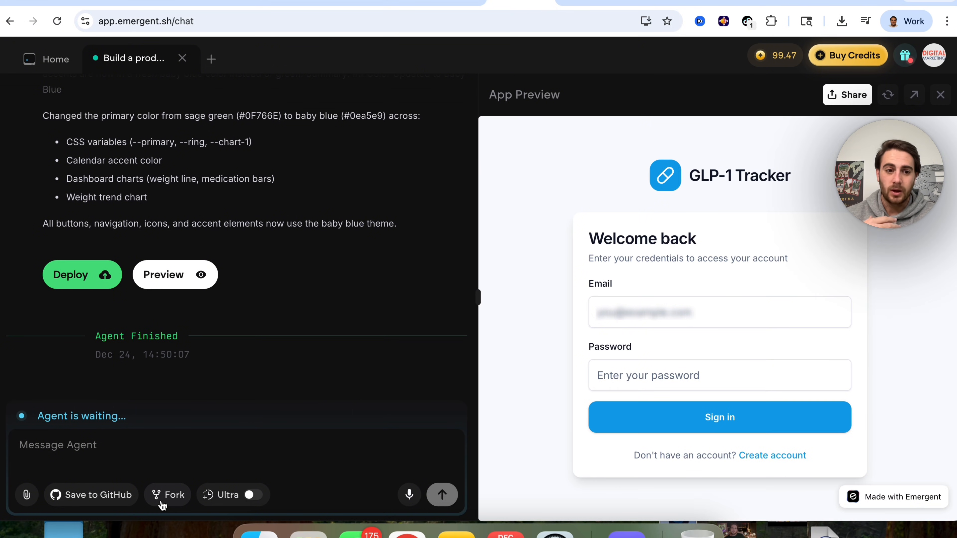
{"action": "left_click", "coordinate": [168, 496]}
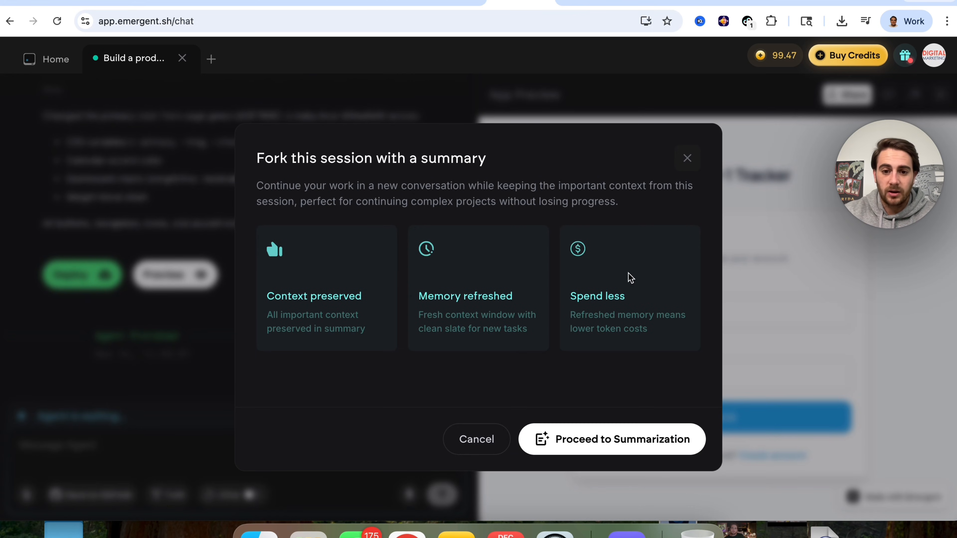
{"action": "mouse_move", "coordinate": [524, 302]}
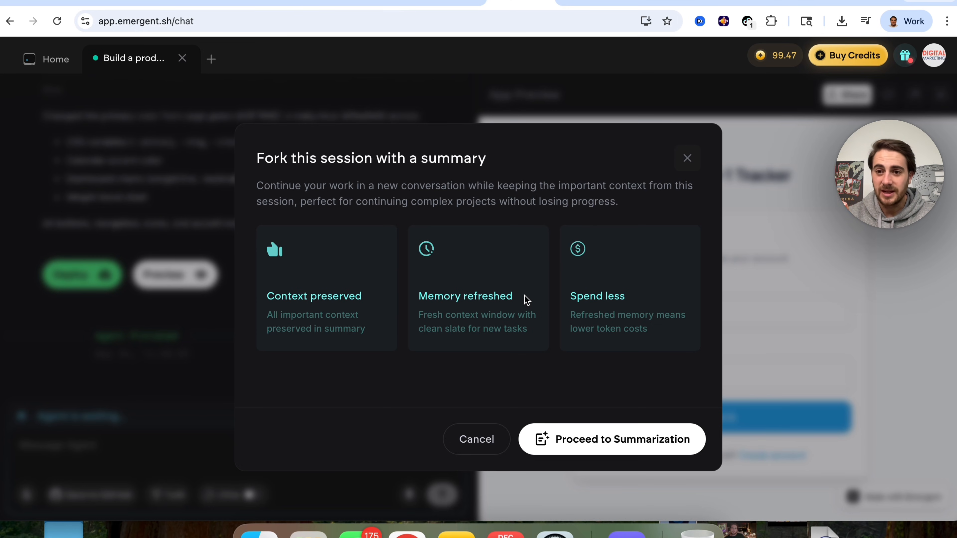
{"action": "mouse_move", "coordinate": [323, 325]}
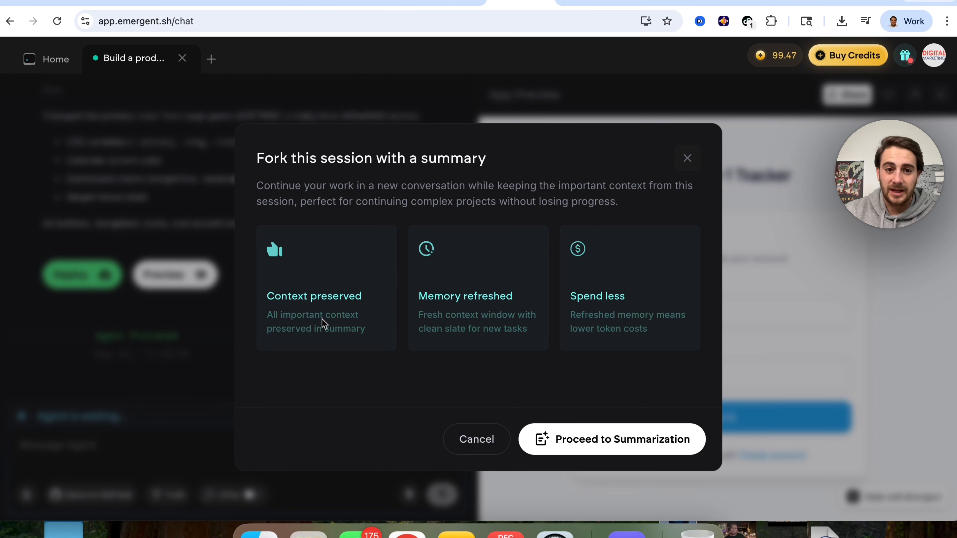
{"action": "mouse_move", "coordinate": [493, 306]}
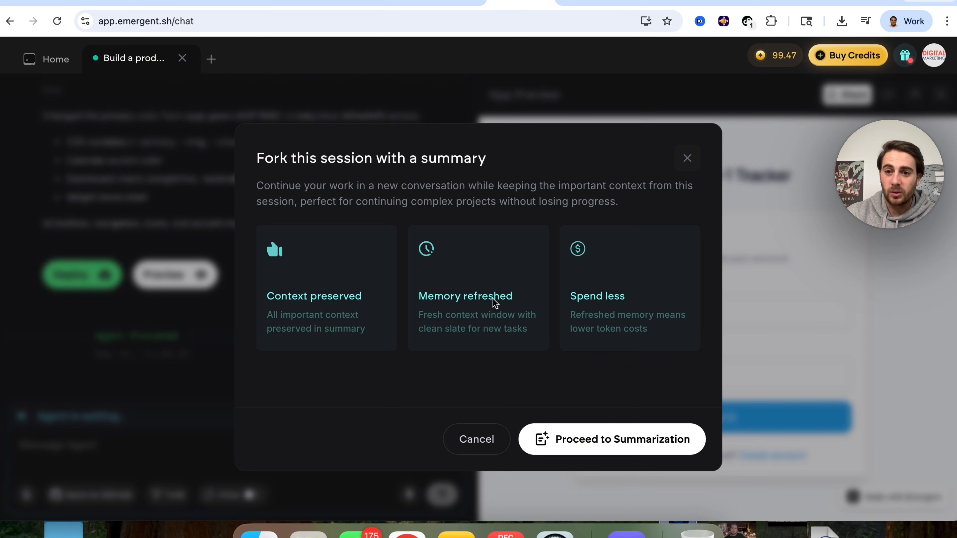
{"action": "mouse_move", "coordinate": [626, 271]}
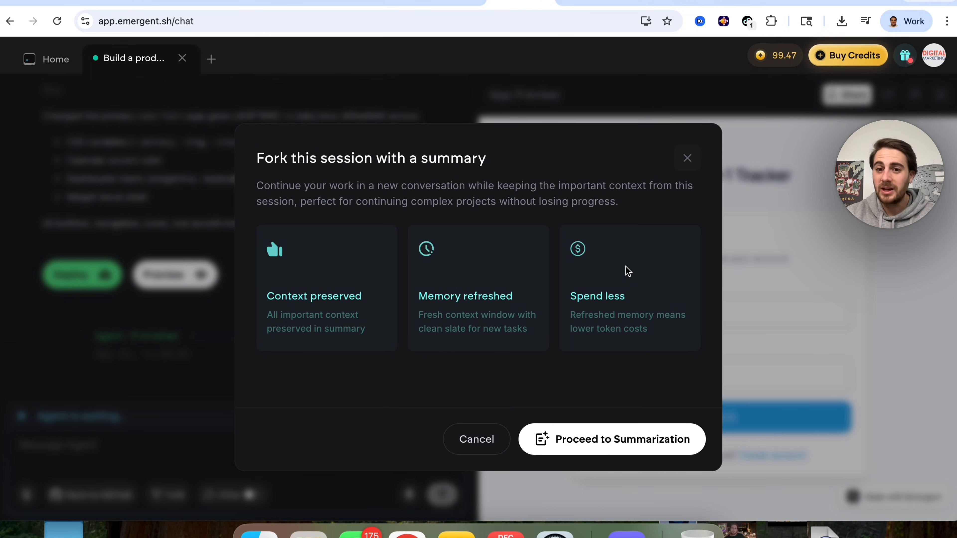
{"action": "mouse_move", "coordinate": [578, 400]}
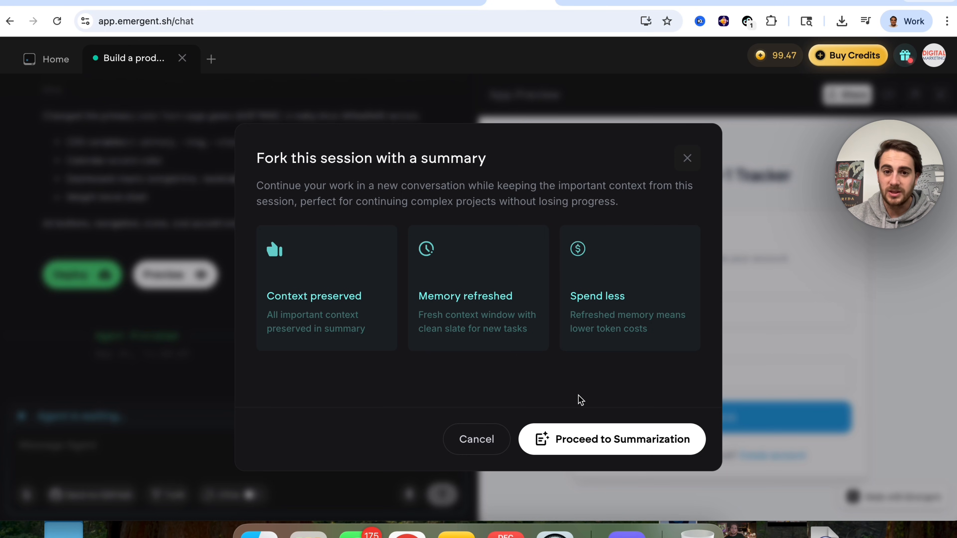
{"action": "left_click", "coordinate": [687, 158]}
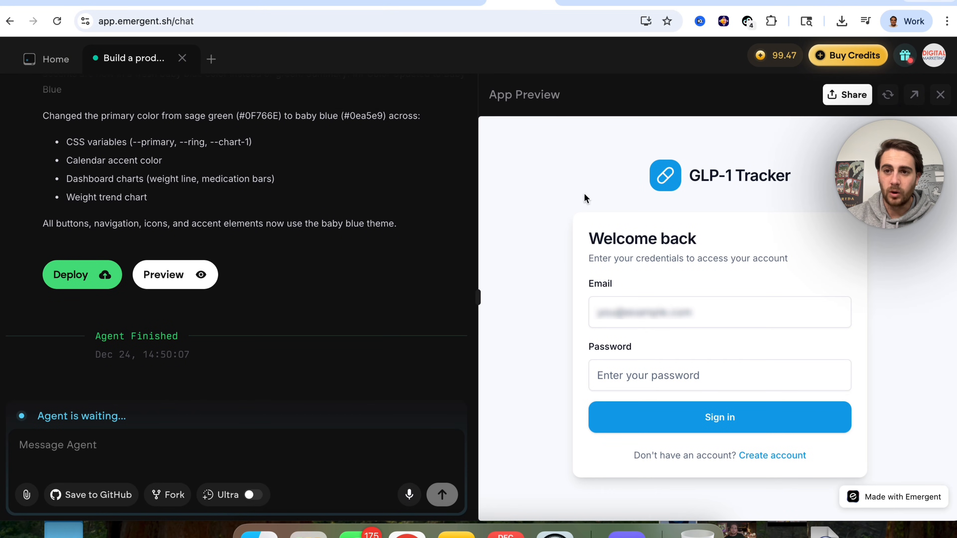
{"action": "mouse_move", "coordinate": [714, 133]}
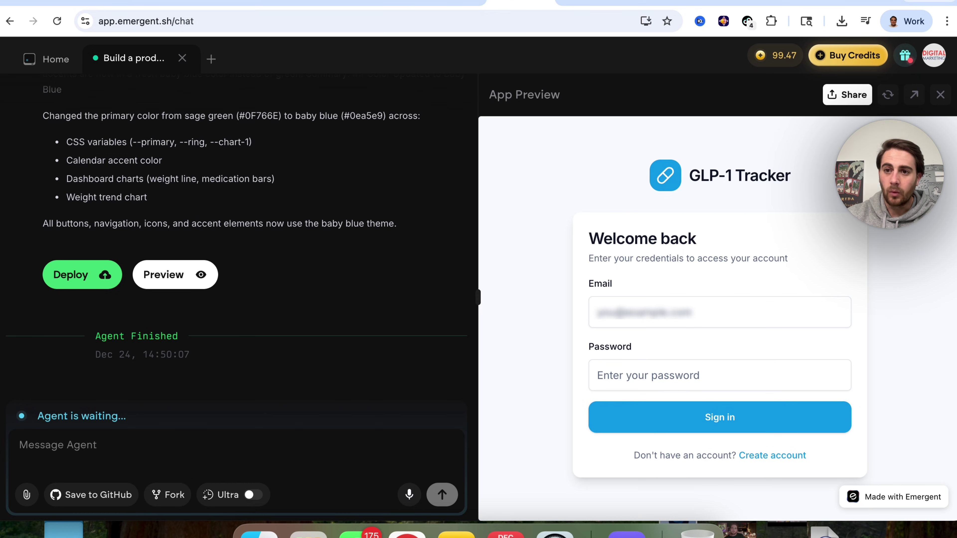
{"action": "mouse_move", "coordinate": [941, 95]}
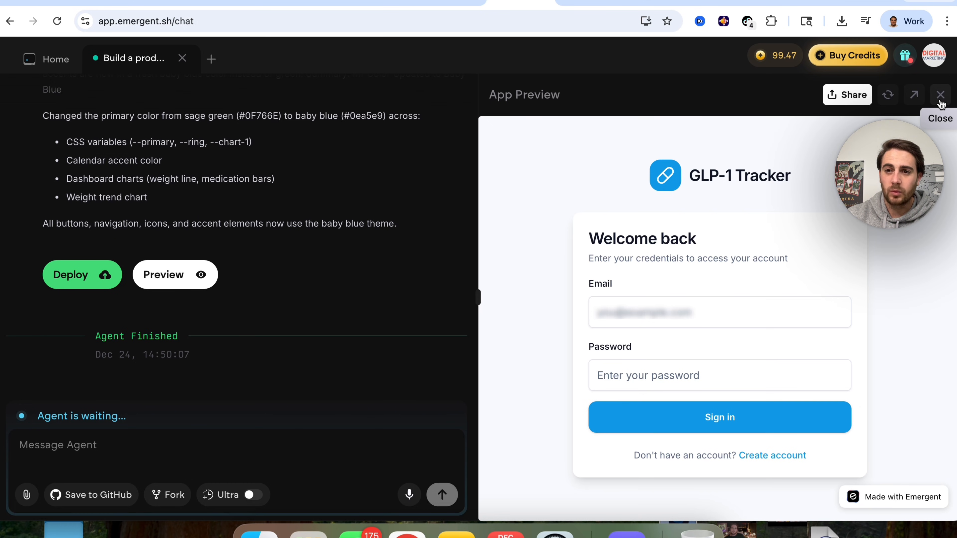
- Close the app preview and open the project code in VS Code in the browser
{"action": "left_click", "coordinate": [941, 95]}
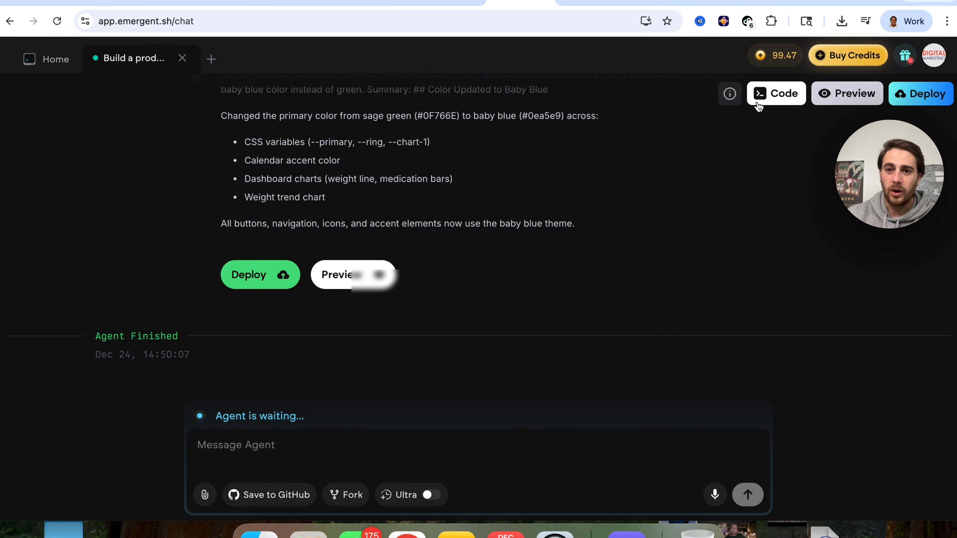
{"action": "left_click", "coordinate": [776, 93]}
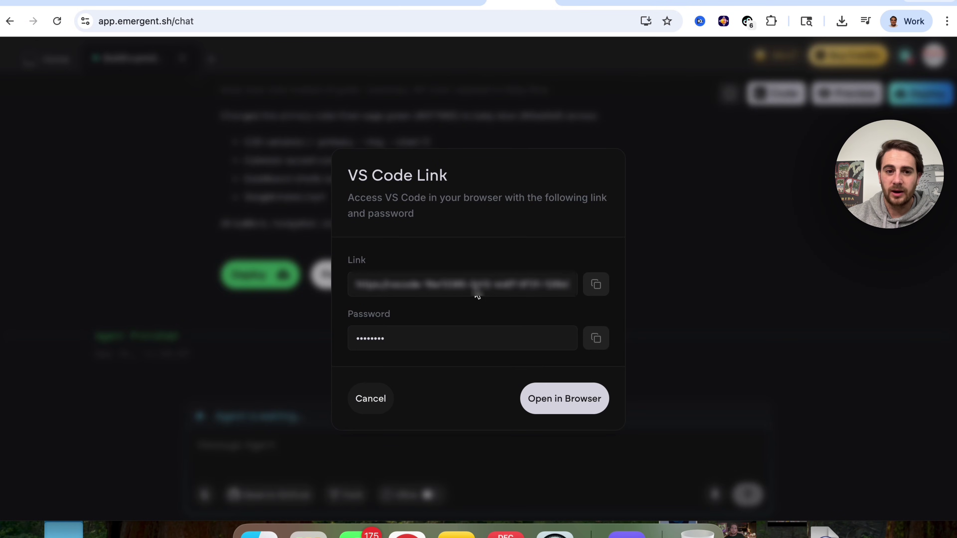
{"action": "mouse_move", "coordinate": [397, 366]}
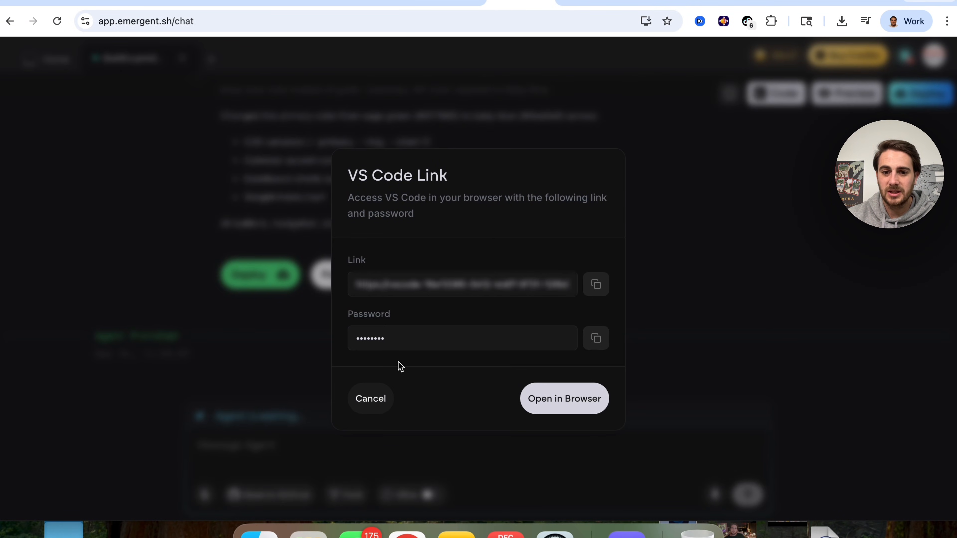
{"action": "left_click", "coordinate": [564, 398]}
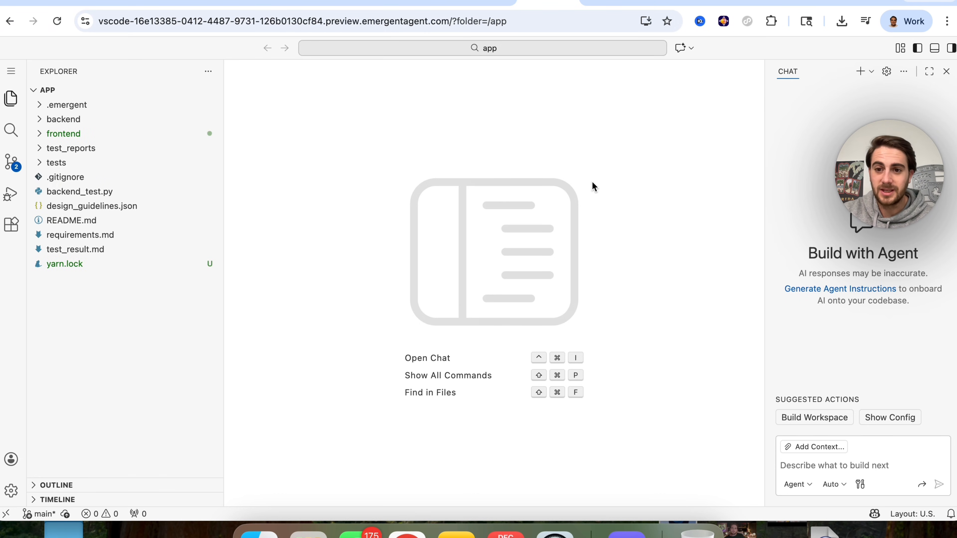
{"action": "mouse_move", "coordinate": [108, 96]}
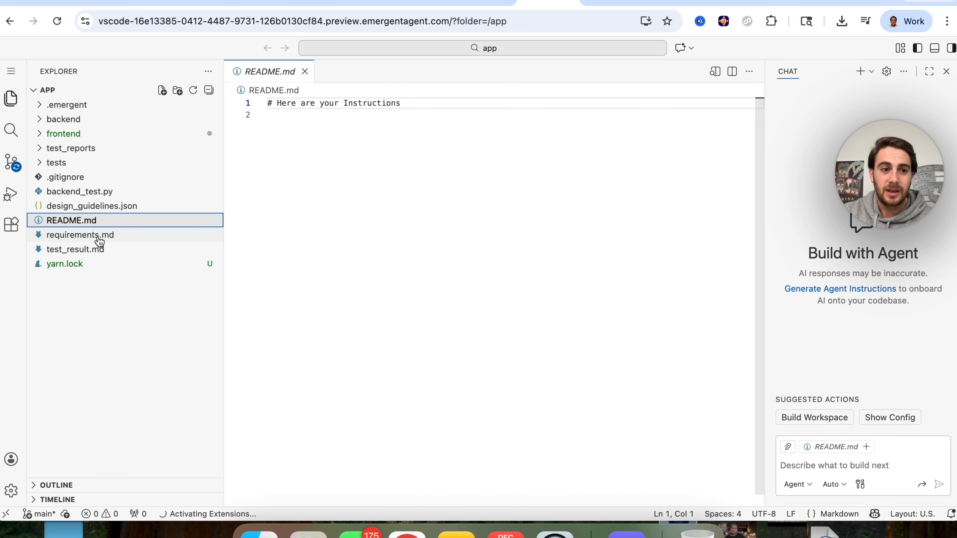
- Open test_result.md and expand the backend folder in the Explorer
{"action": "left_click", "coordinate": [75, 249]}
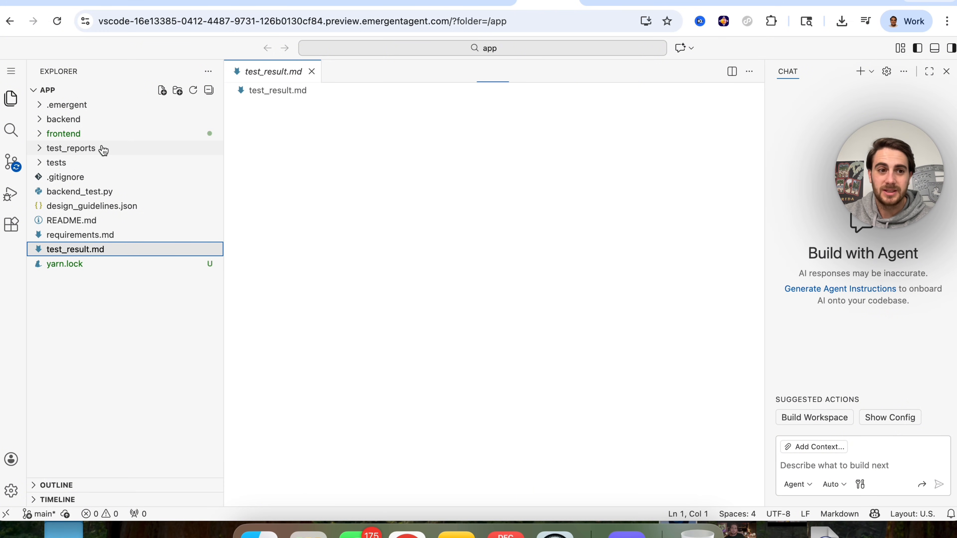
{"action": "left_click", "coordinate": [63, 120]}
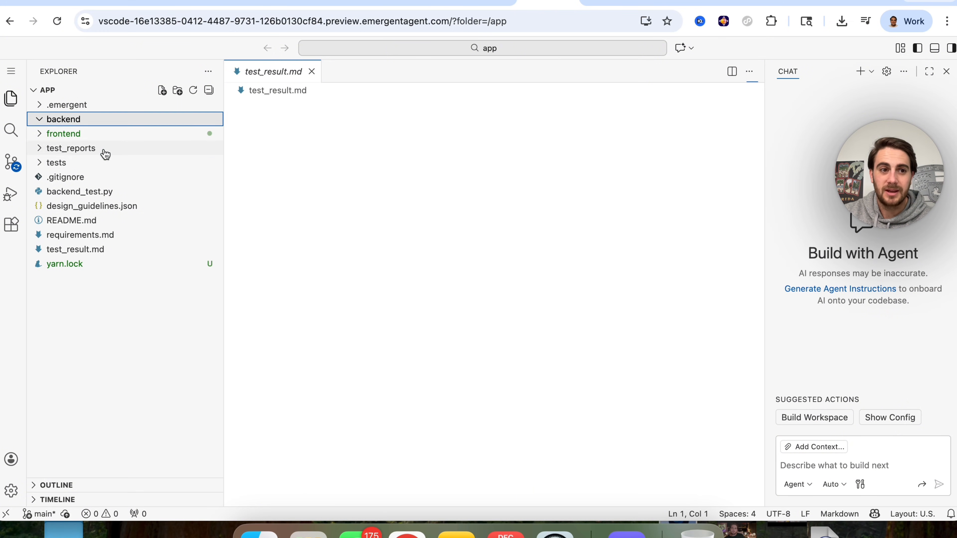
{"action": "left_click", "coordinate": [39, 120]}
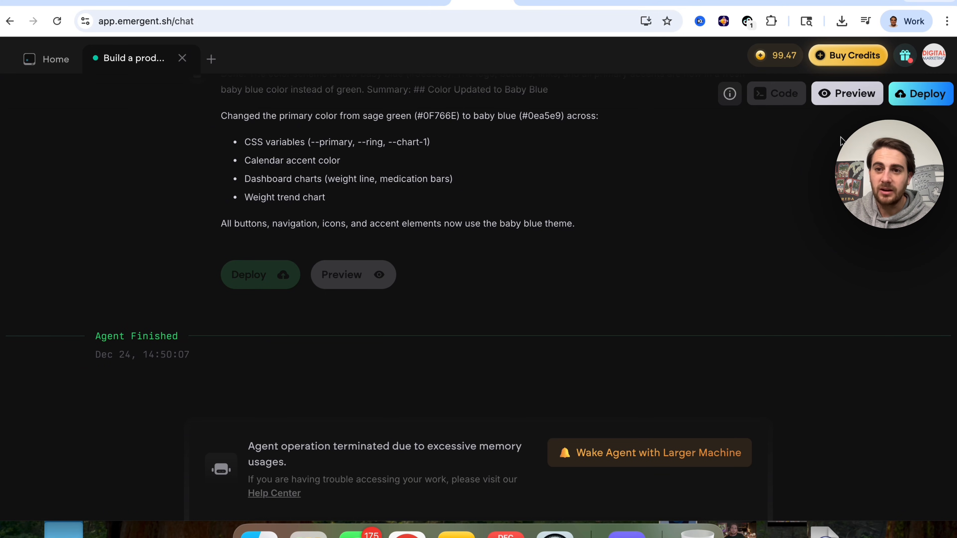
{"action": "mouse_move", "coordinate": [737, 94]}
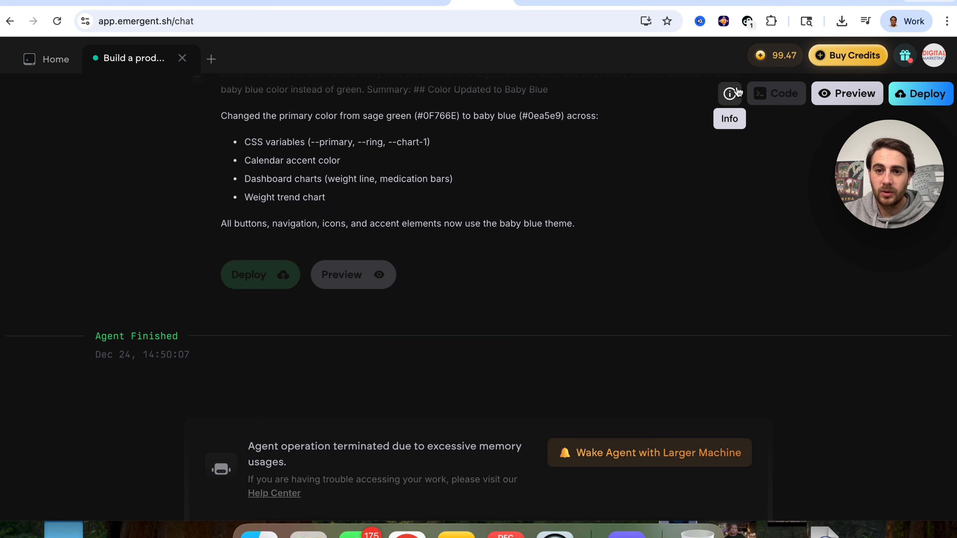
{"action": "left_click", "coordinate": [730, 94]}
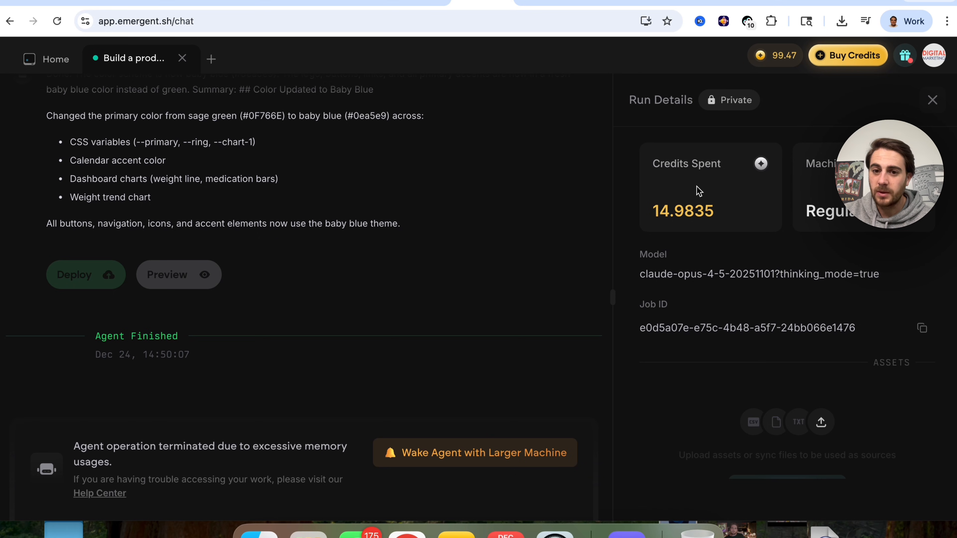
{"action": "scroll", "scroll_direction": "down", "scroll_amount": 3}
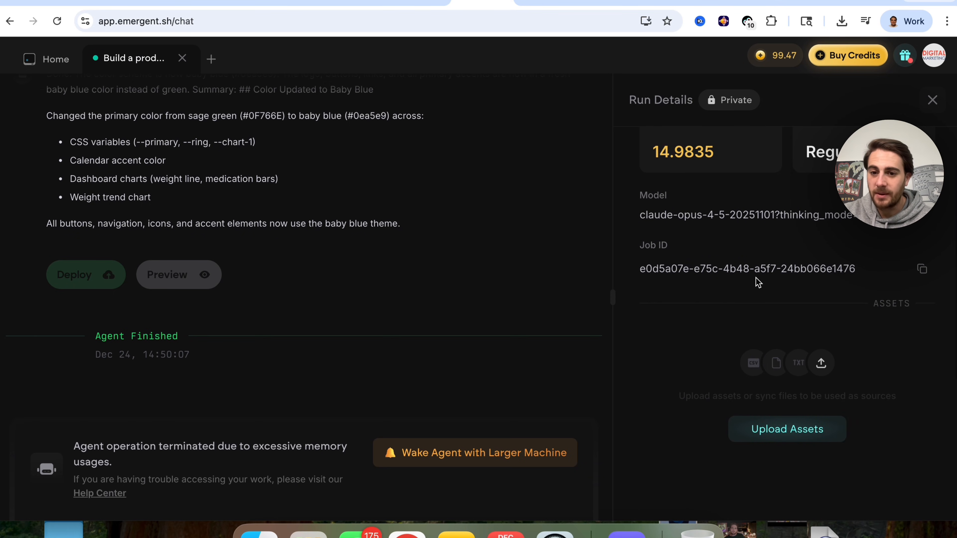
{"action": "scroll", "scroll_direction": "down", "scroll_amount": 3}
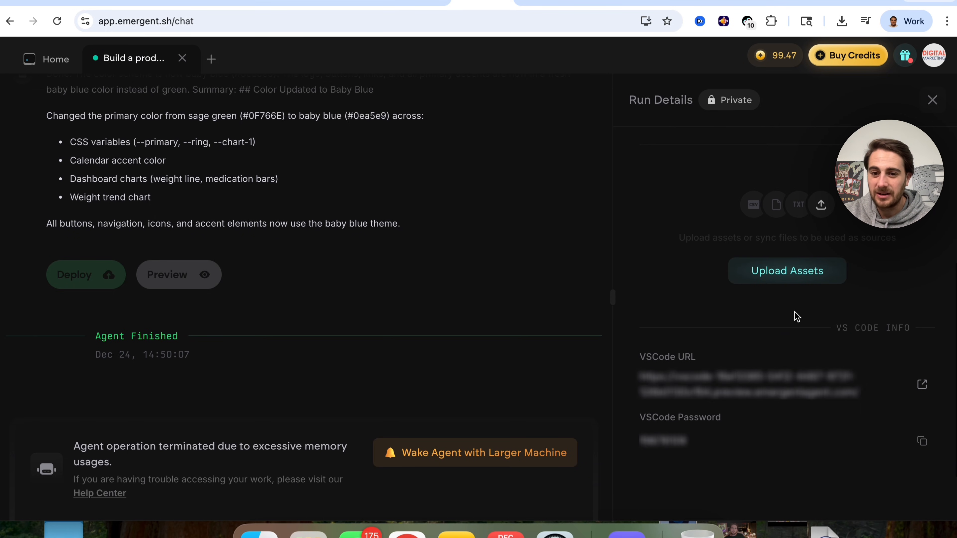
{"action": "left_click", "coordinate": [934, 99]}
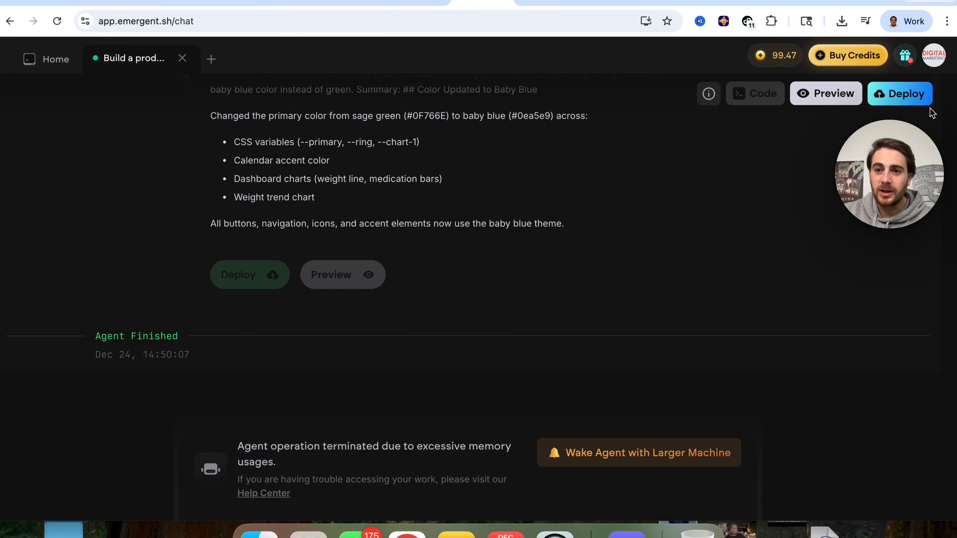
- Bring up the Deployments panel showing 50 credits per month and the pre-deployment health check
{"action": "left_click", "coordinate": [901, 93]}
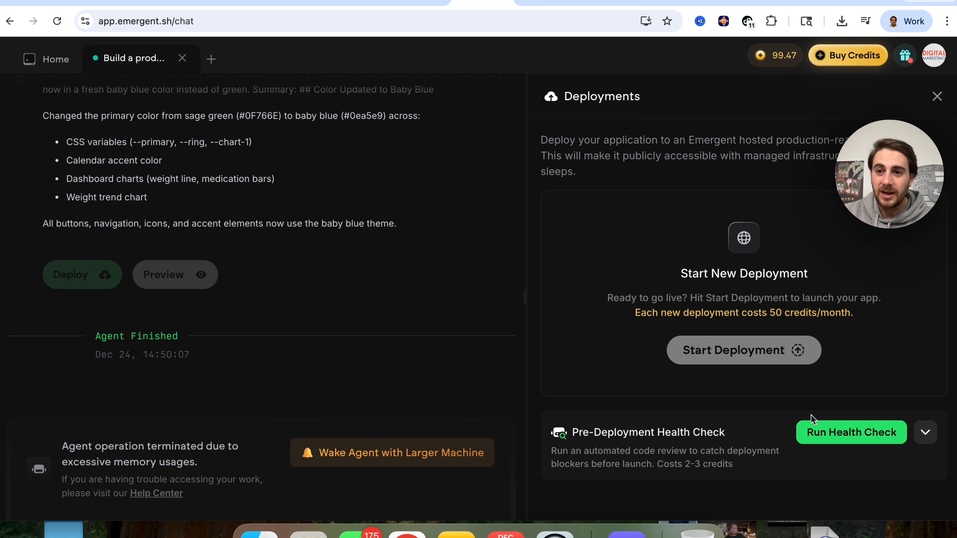
{"action": "mouse_move", "coordinate": [774, 362]}
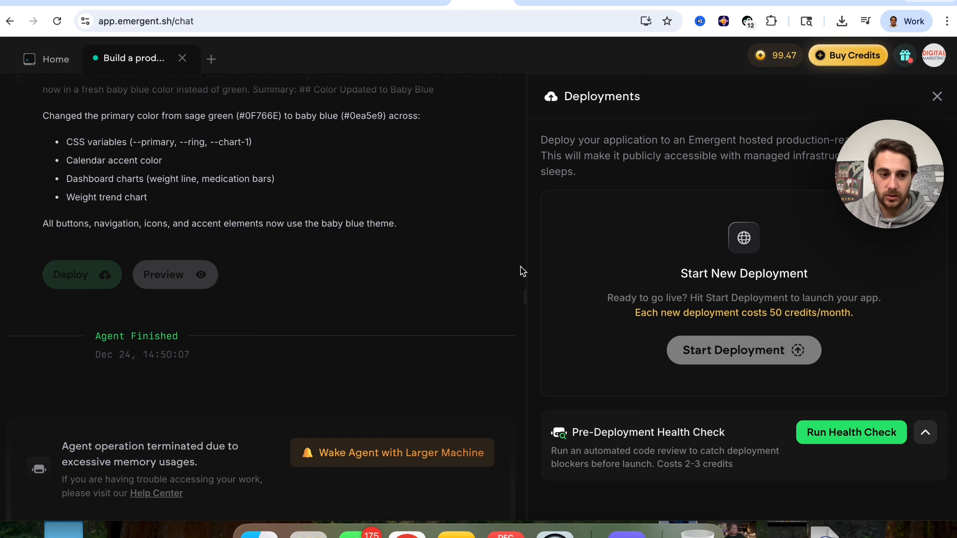
{"action": "mouse_move", "coordinate": [493, 299]}
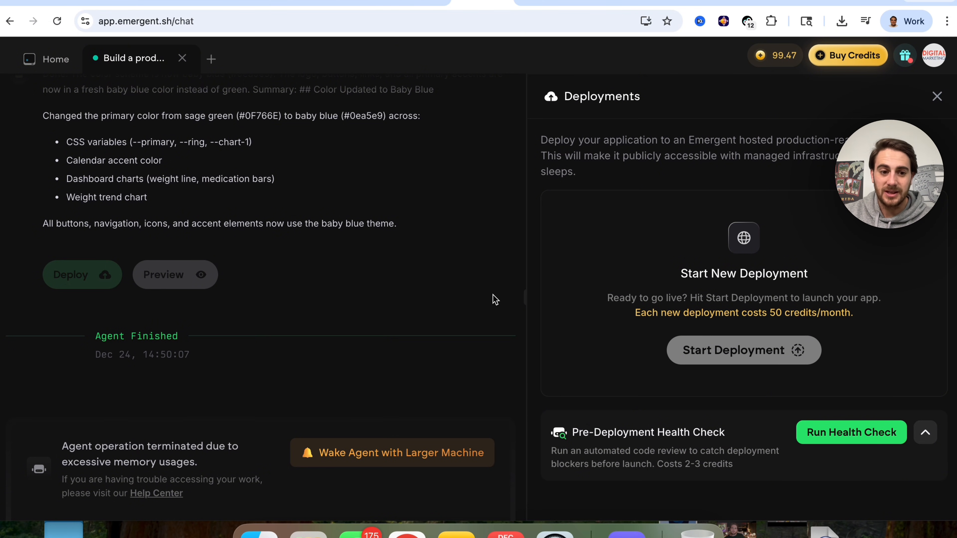